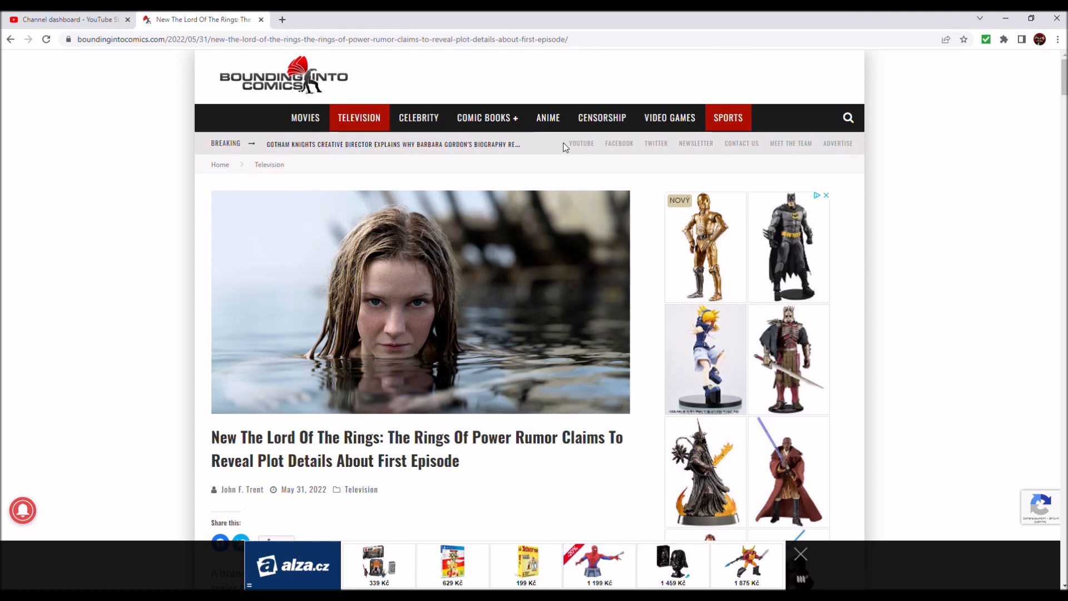
mouse_move(878, 151)
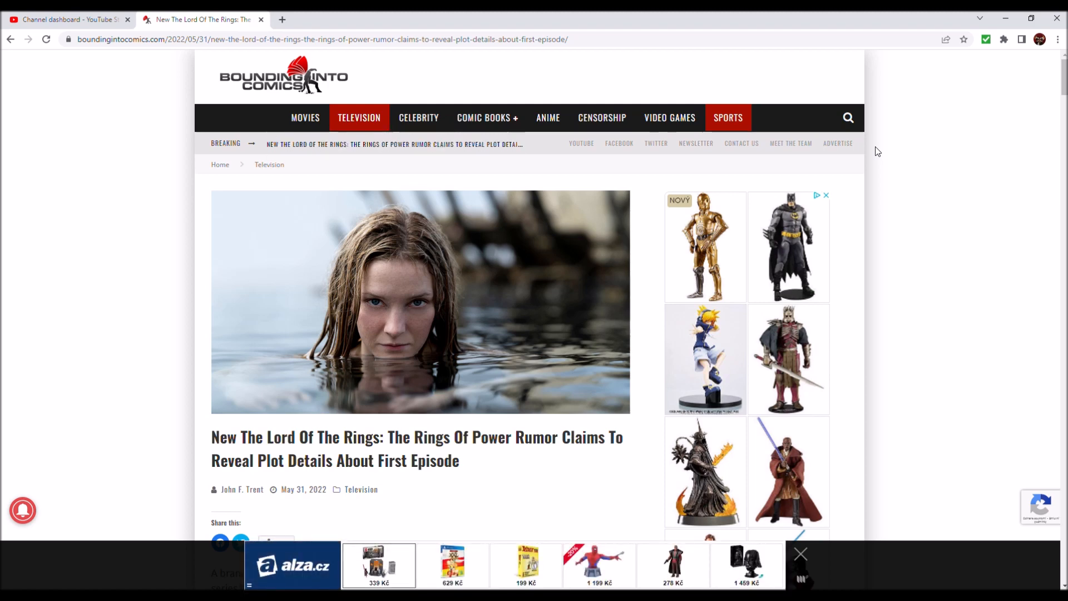
- Scroll past the intro and lead image to the paragraph crediting Gary Buechler at Nerdrotic
click(452, 565)
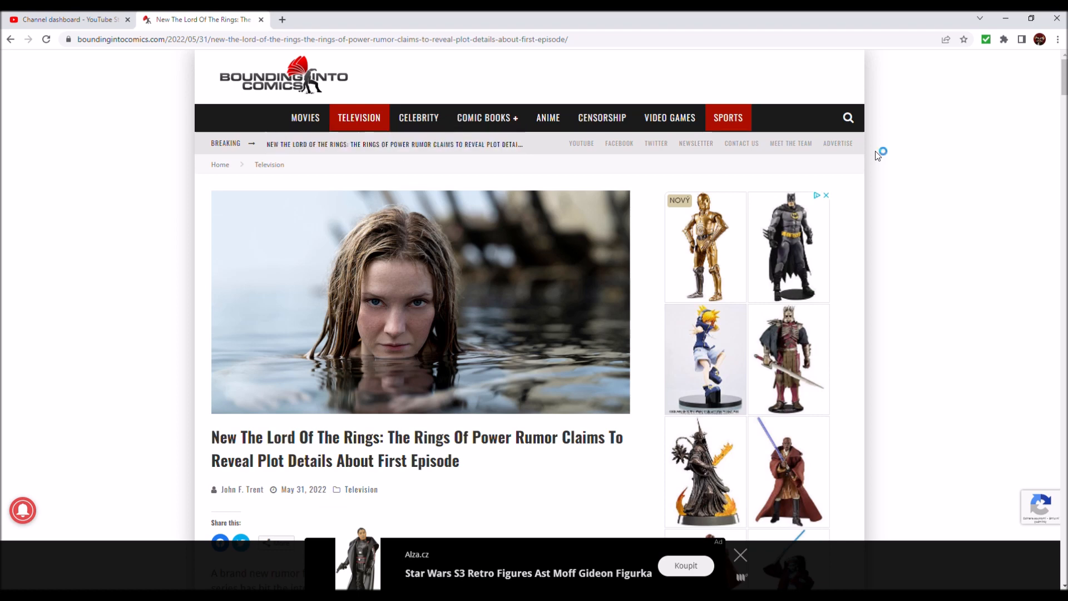
mouse_move(878, 151)
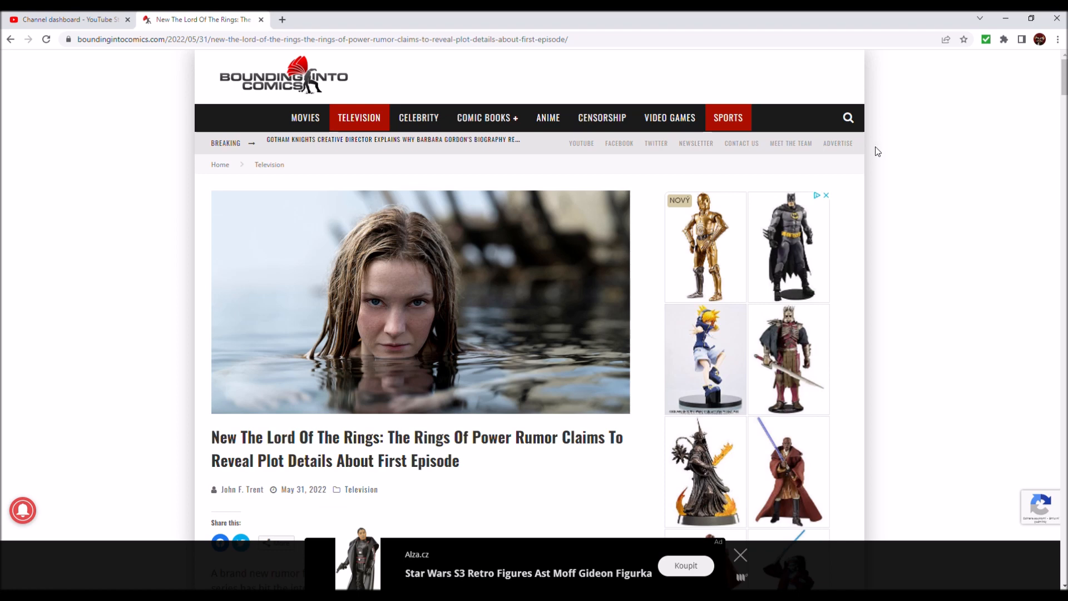
click(740, 554)
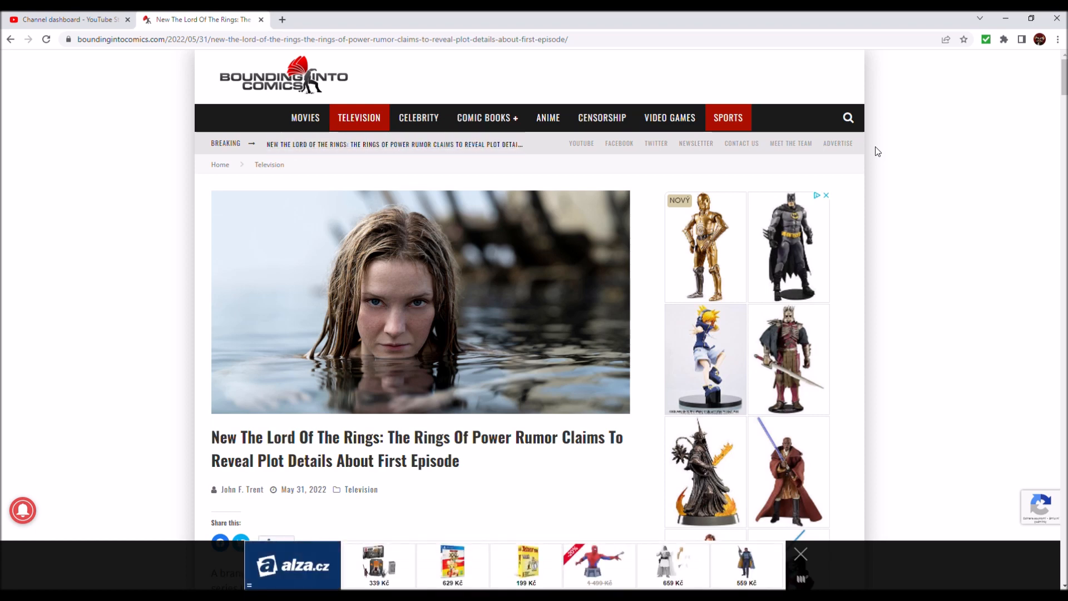
mouse_move(379, 565)
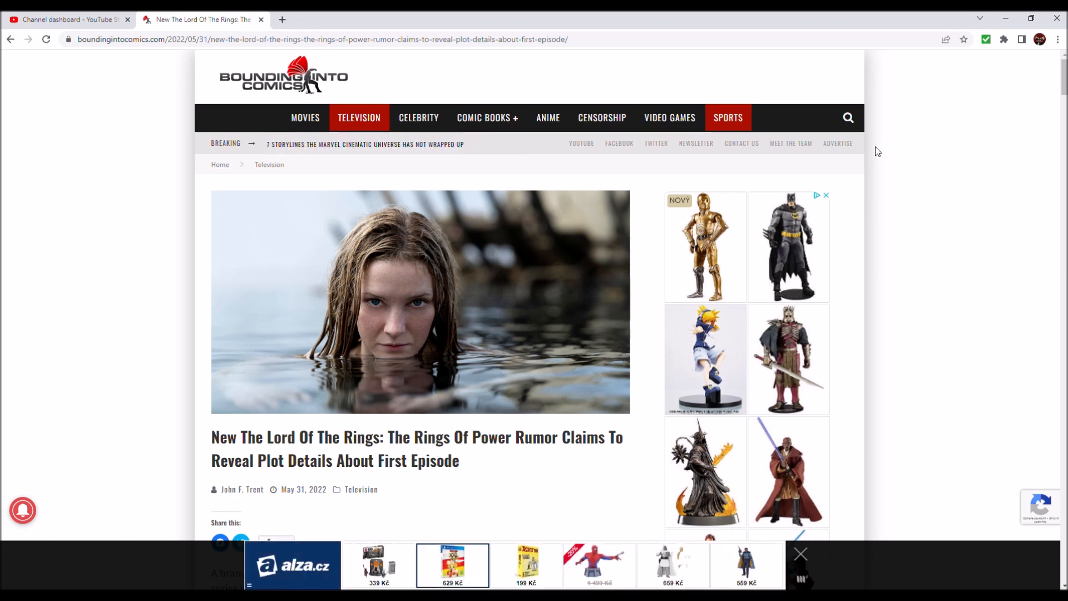
click(526, 566)
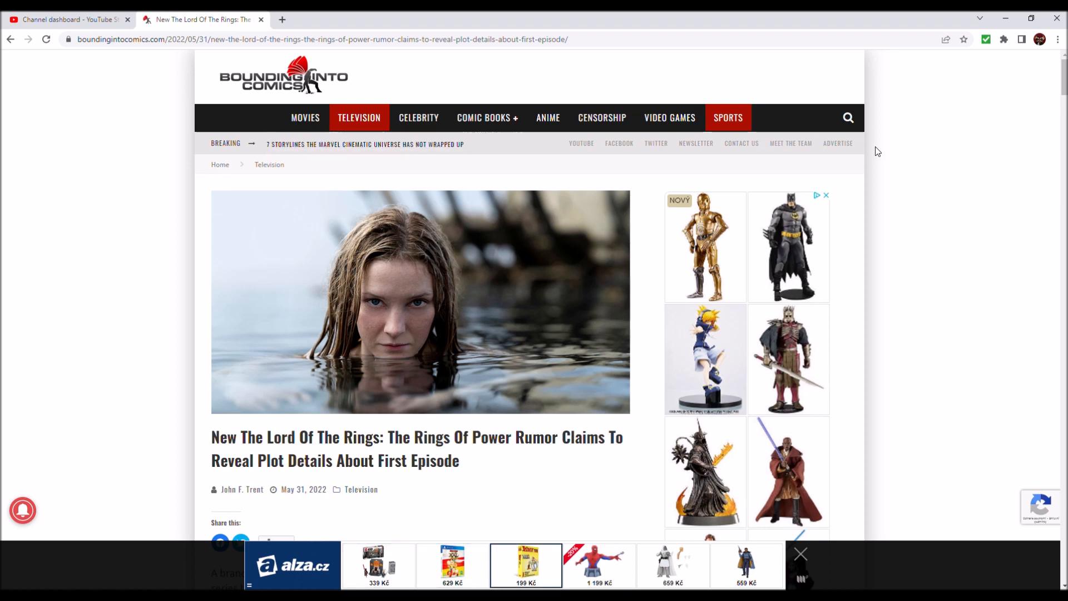
click(598, 566)
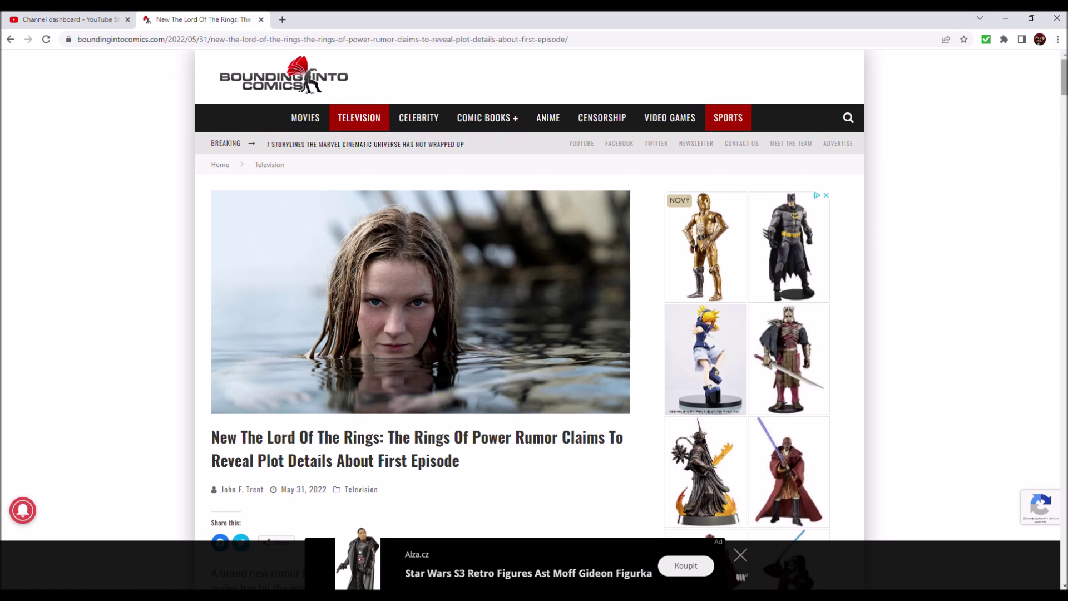
scroll(down, 3)
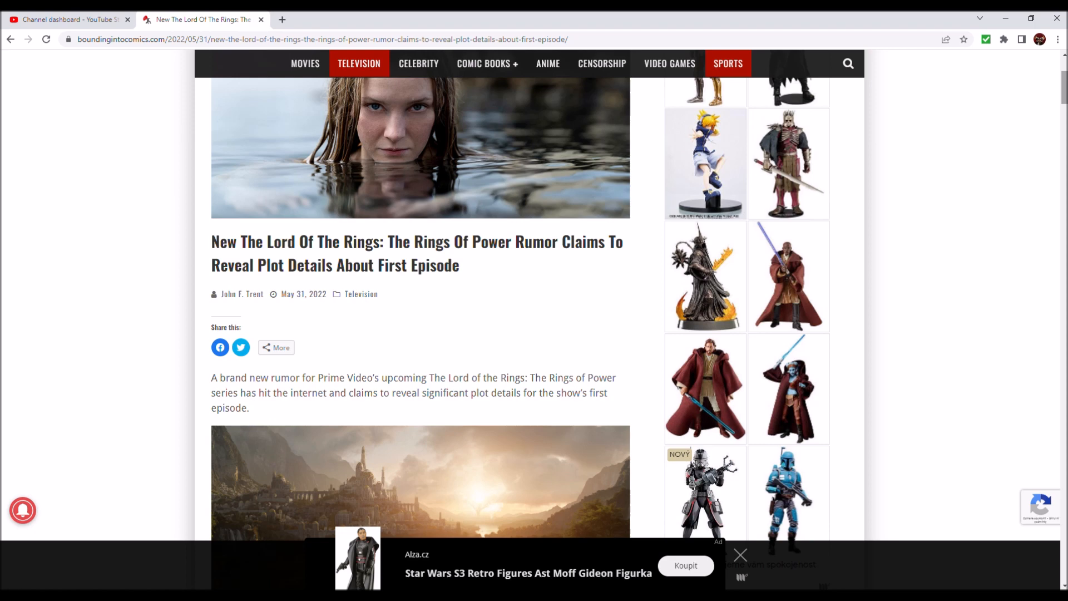
scroll(down, 3)
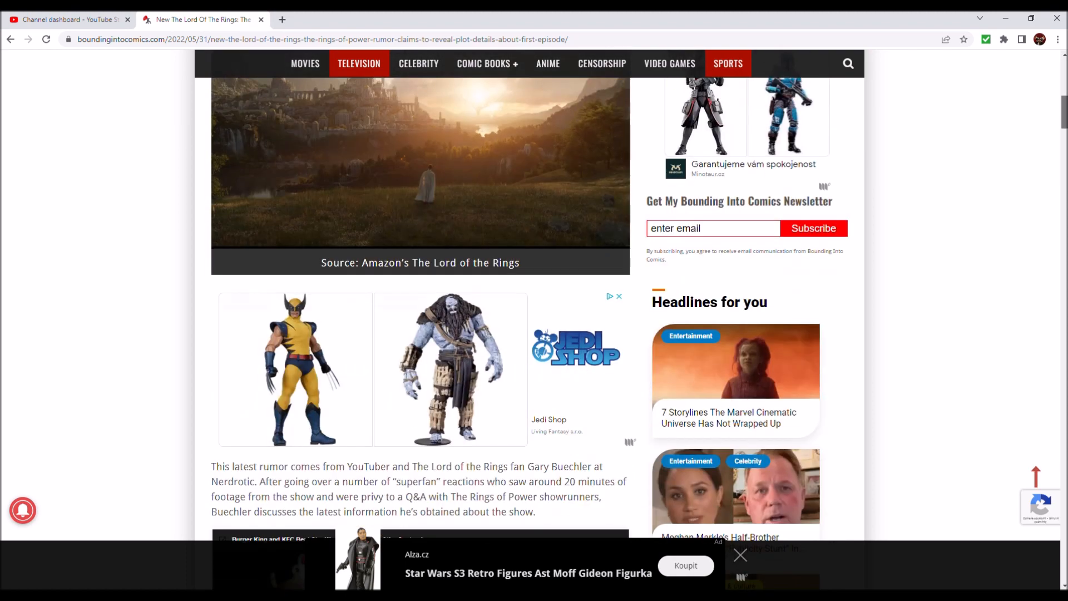
scroll(down, 3)
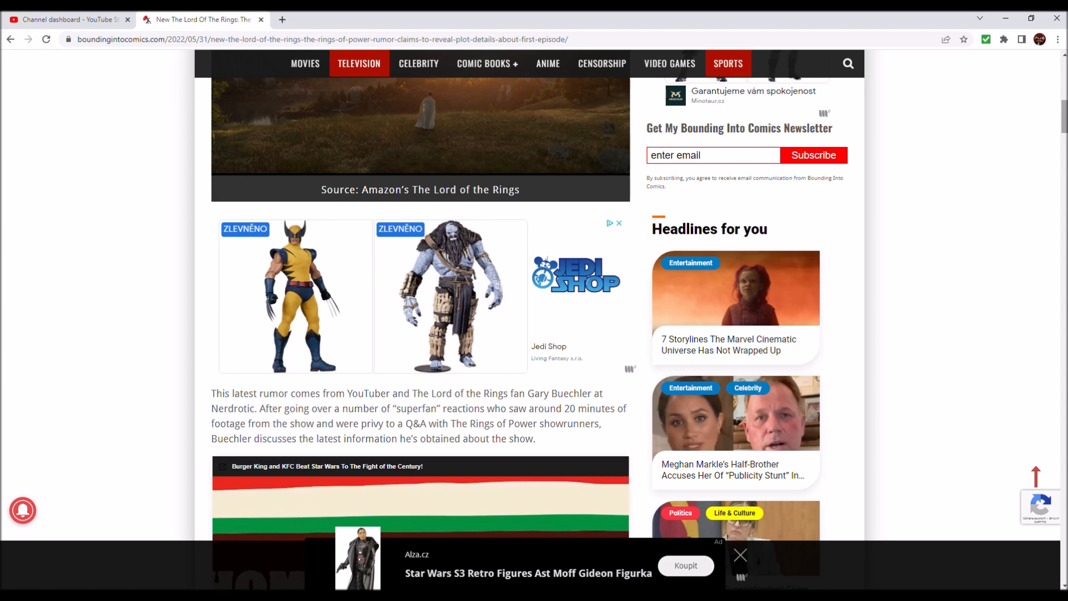
click(619, 222)
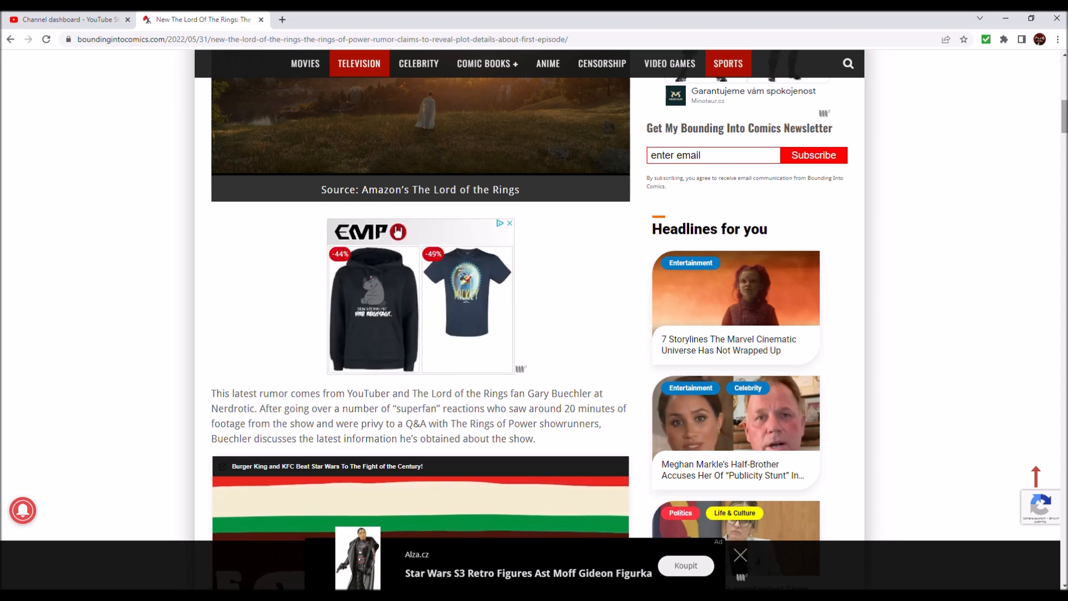
click(740, 555)
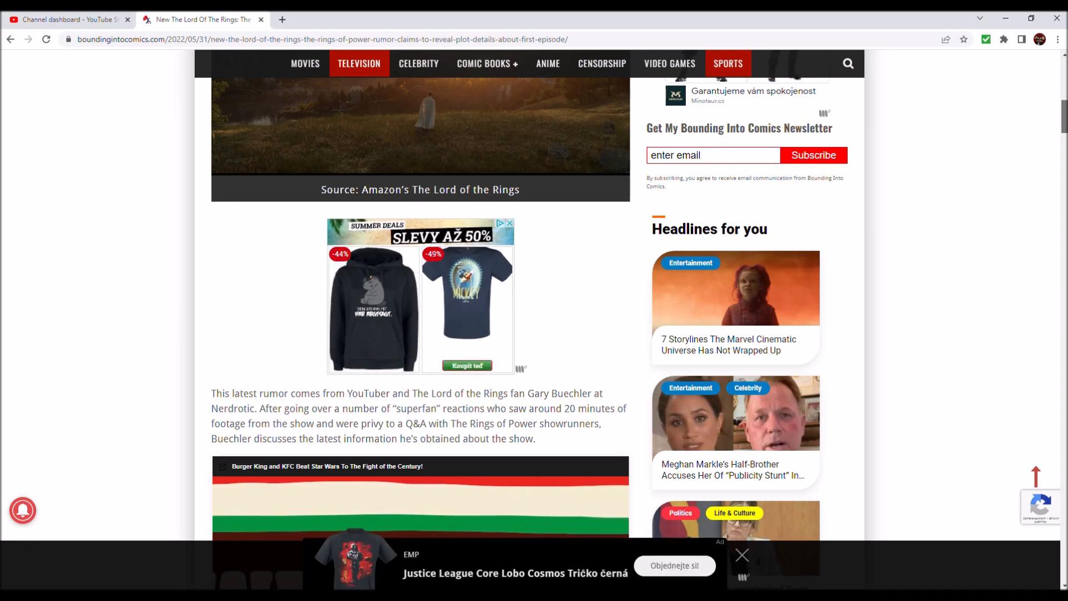
- Scroll past the embedded Nerdrotic video to Buechler's 'He begins' quotes about Galadriel
scroll(down, 3)
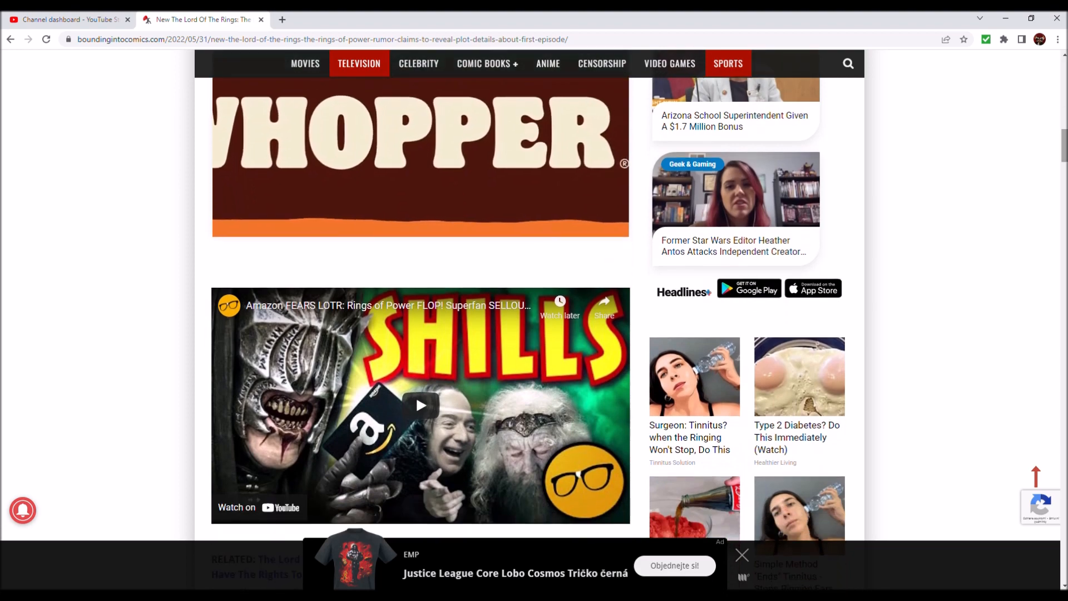
scroll(down, 3)
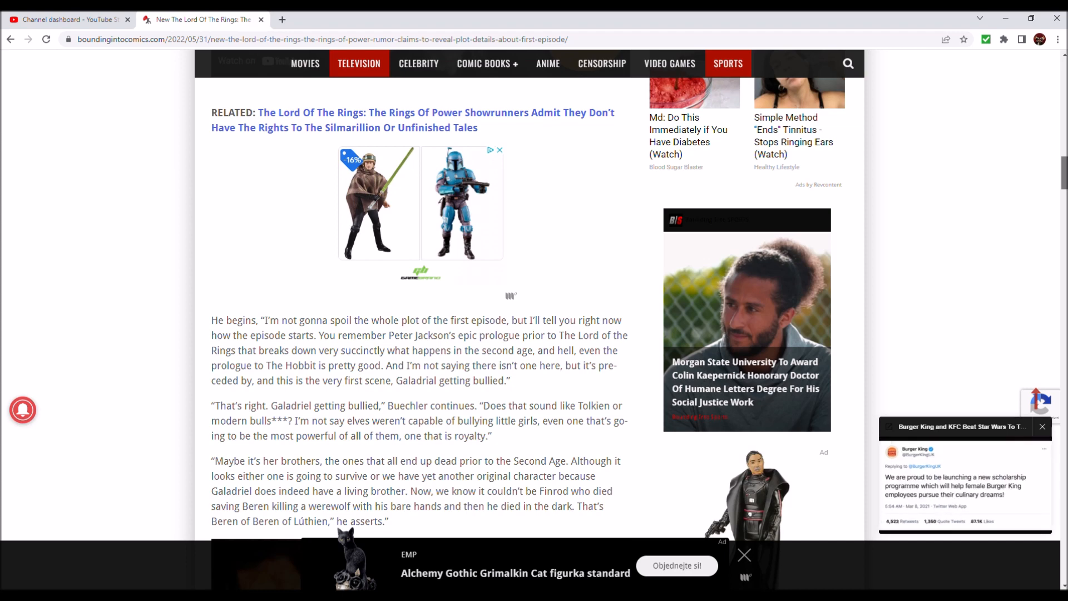
scroll(down, 3)
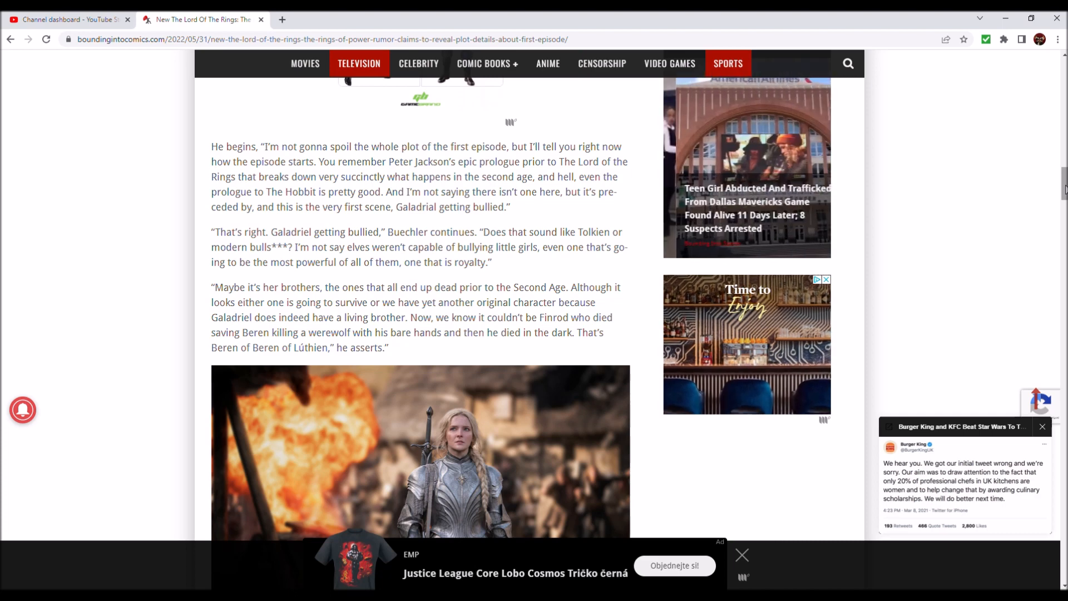
- Scroll to the brothers speculation and the Morfydd Clark as Galadriel photo with caption
click(742, 555)
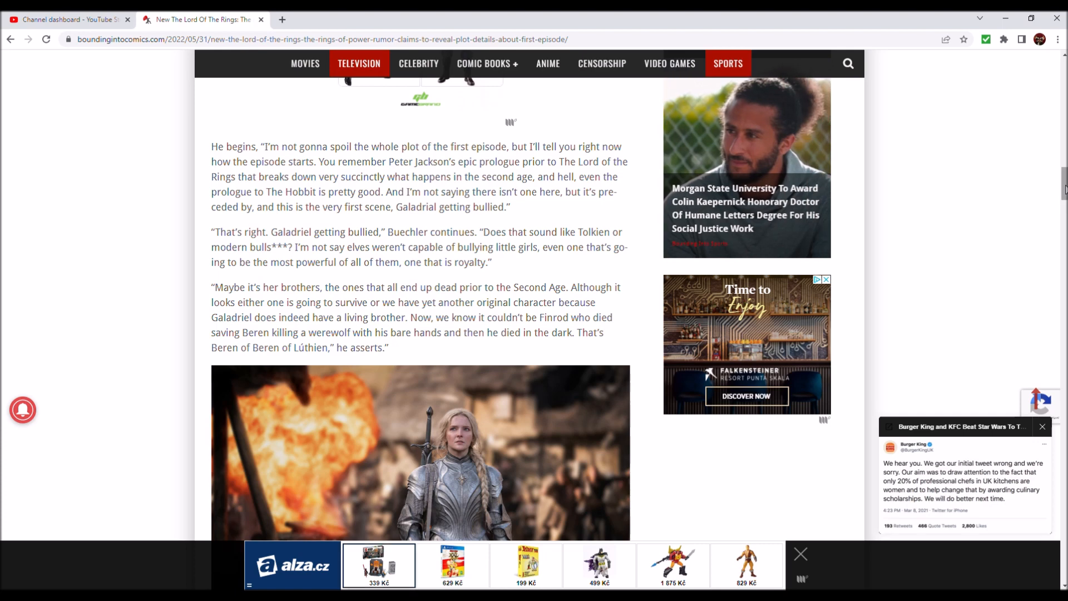
click(452, 565)
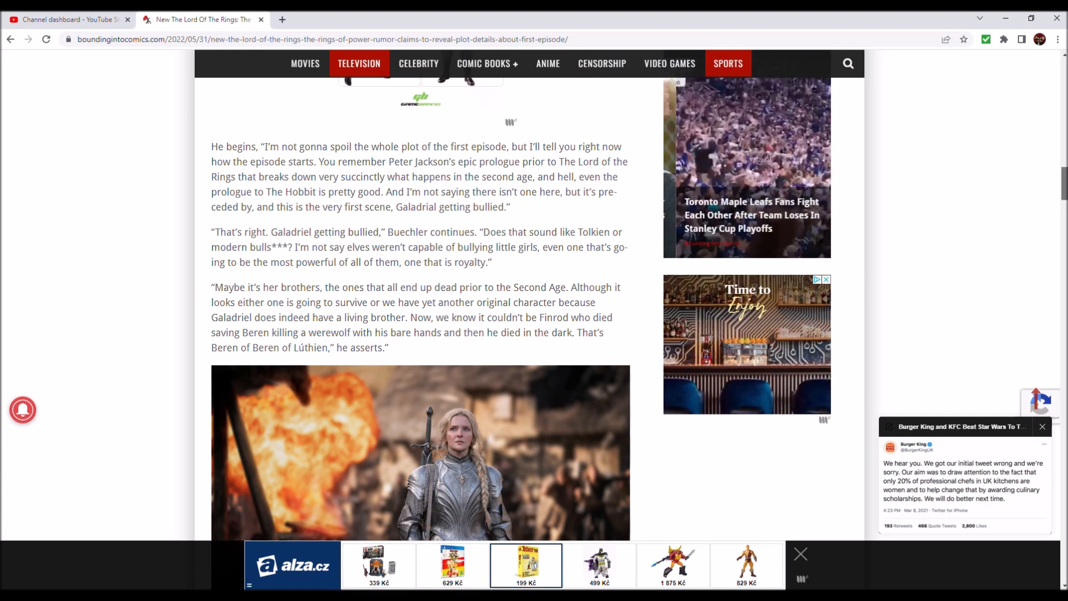
scroll(down, 3)
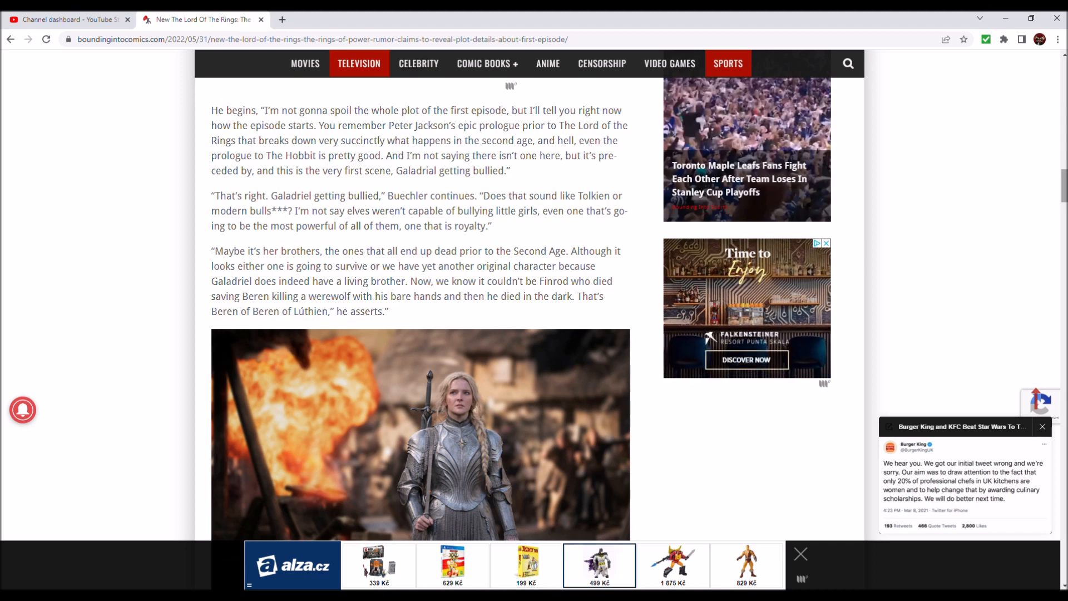
click(673, 565)
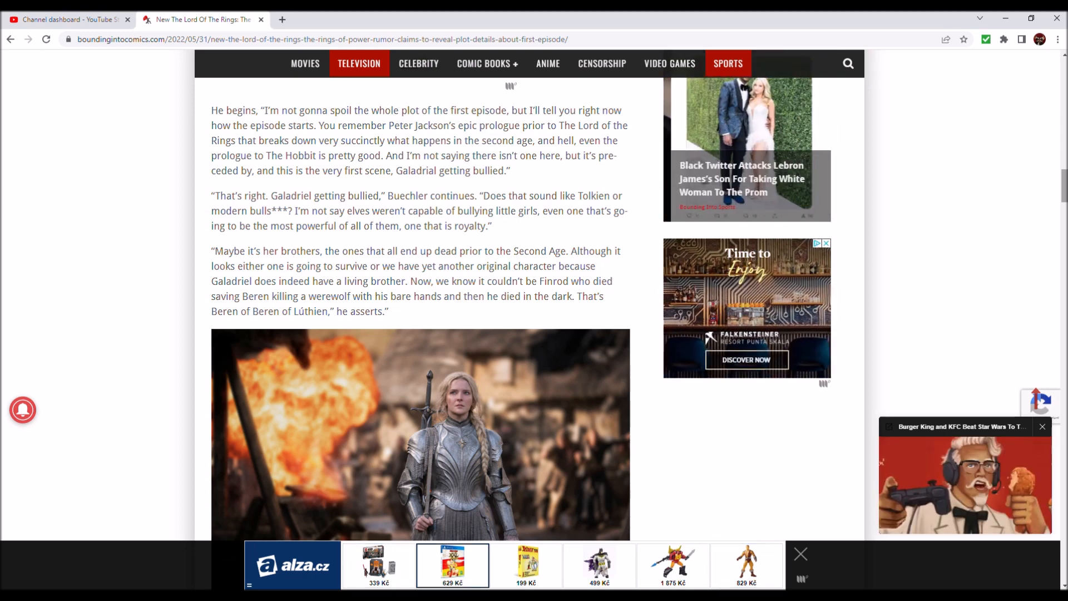
scroll(down, 3)
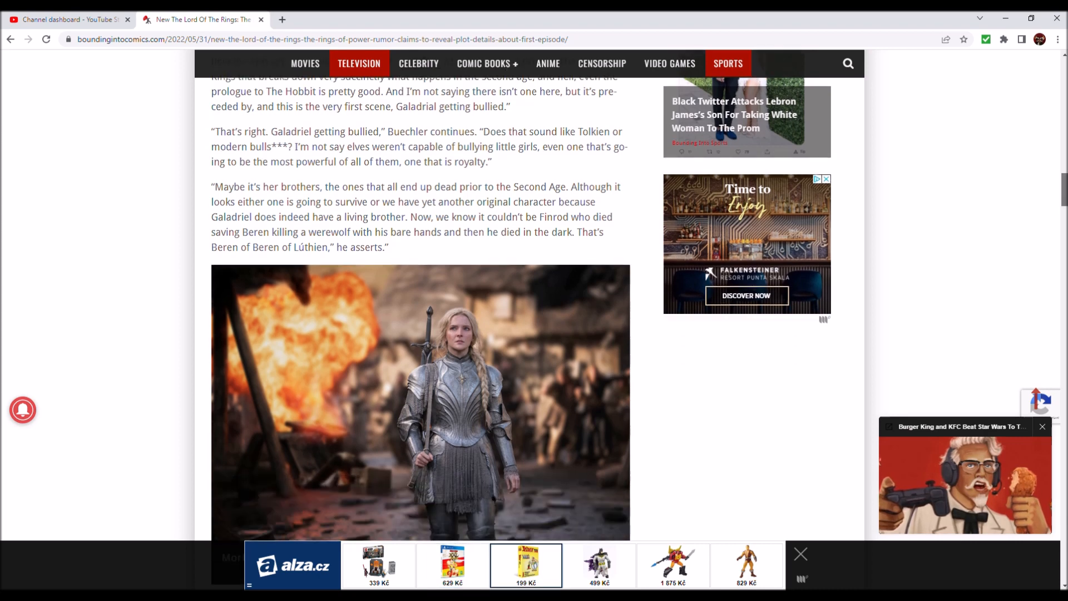
scroll(down, 3)
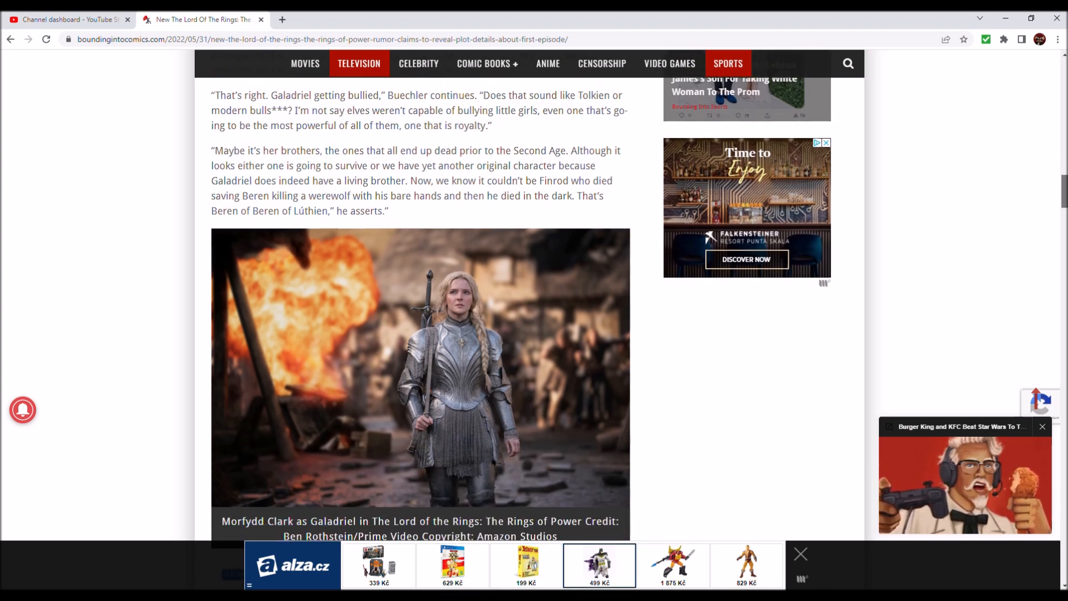
click(673, 565)
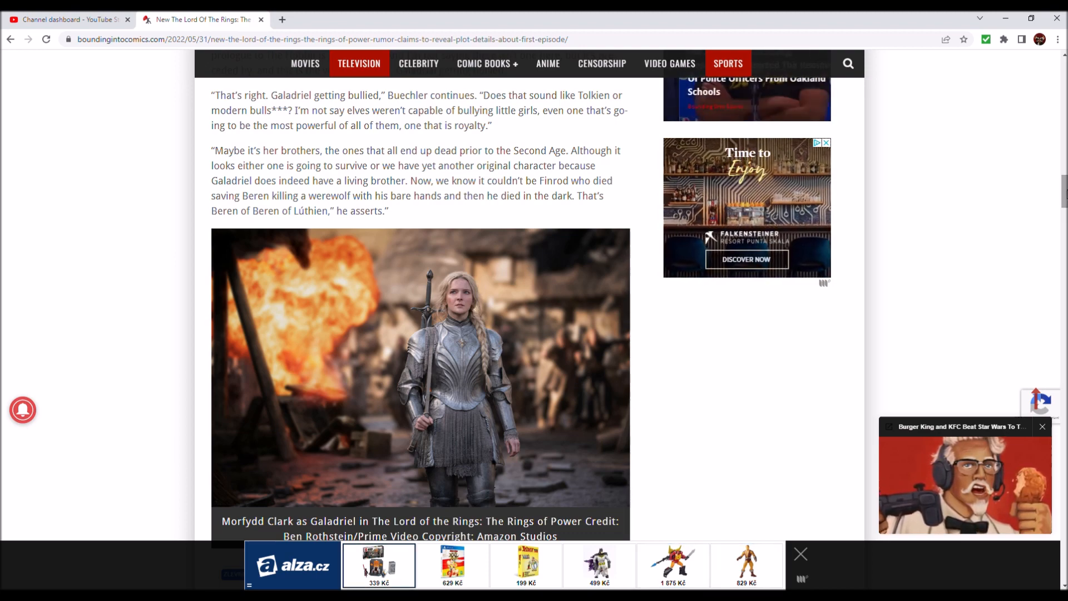
- Scroll past the RELATED link to Galadriel leading a hunting party for Sauron
scroll(down, 3)
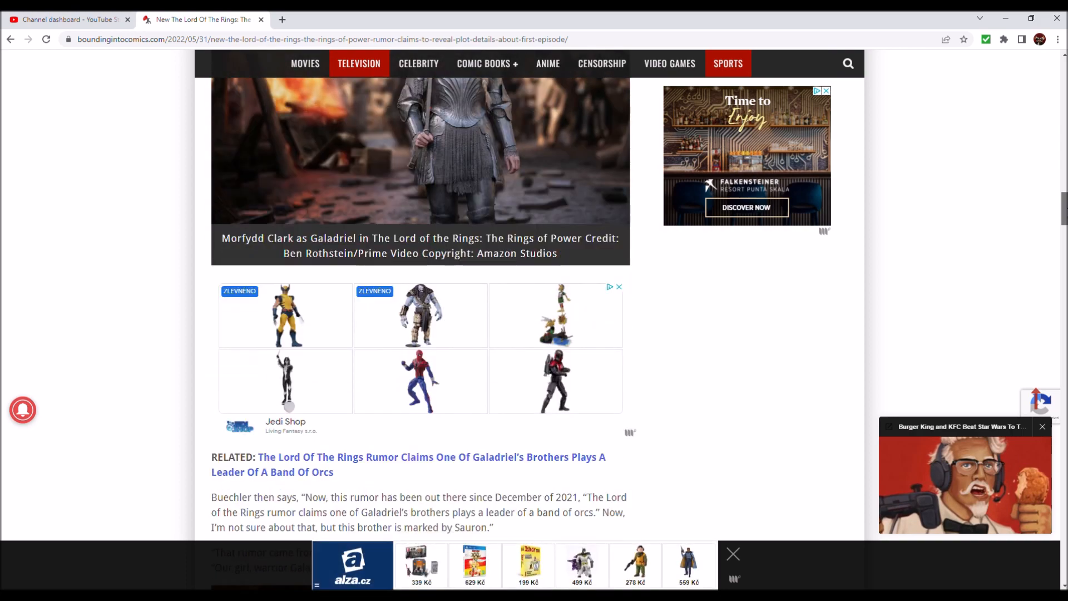
scroll(down, 3)
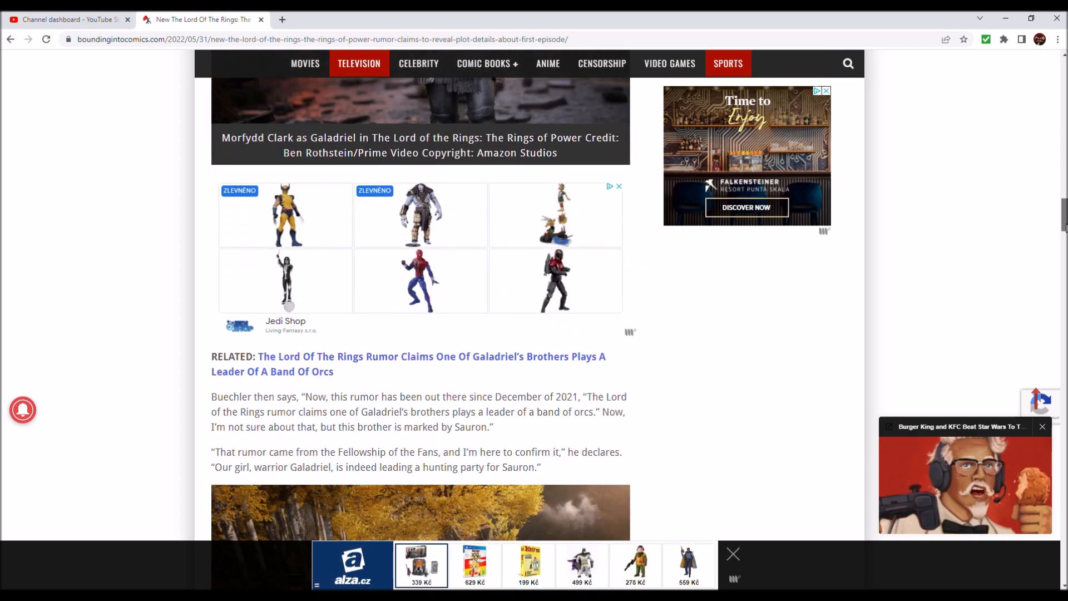
scroll(down, 3)
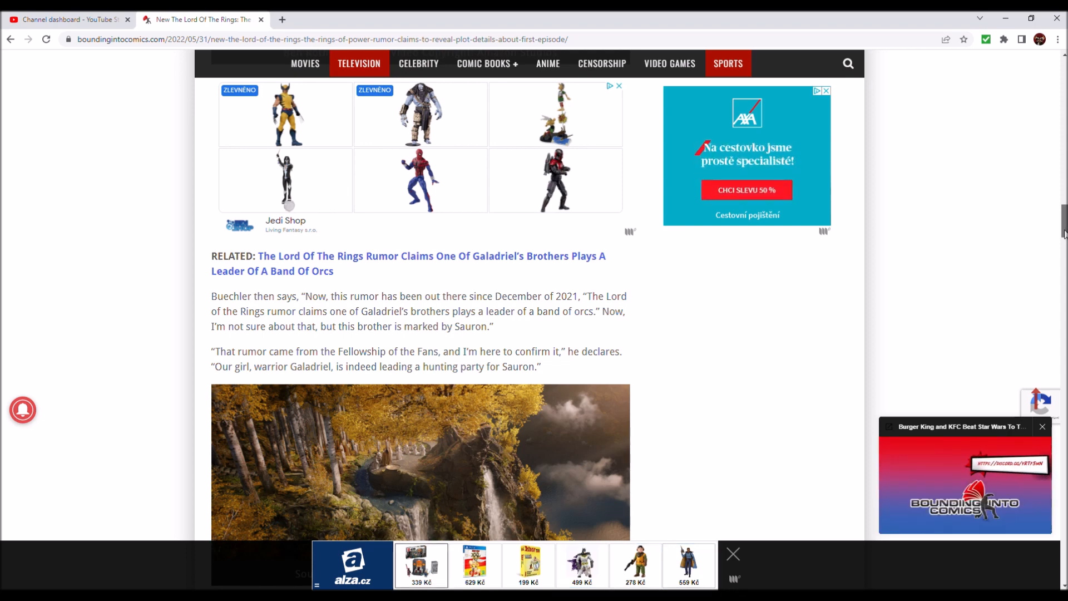
scroll(down, 3)
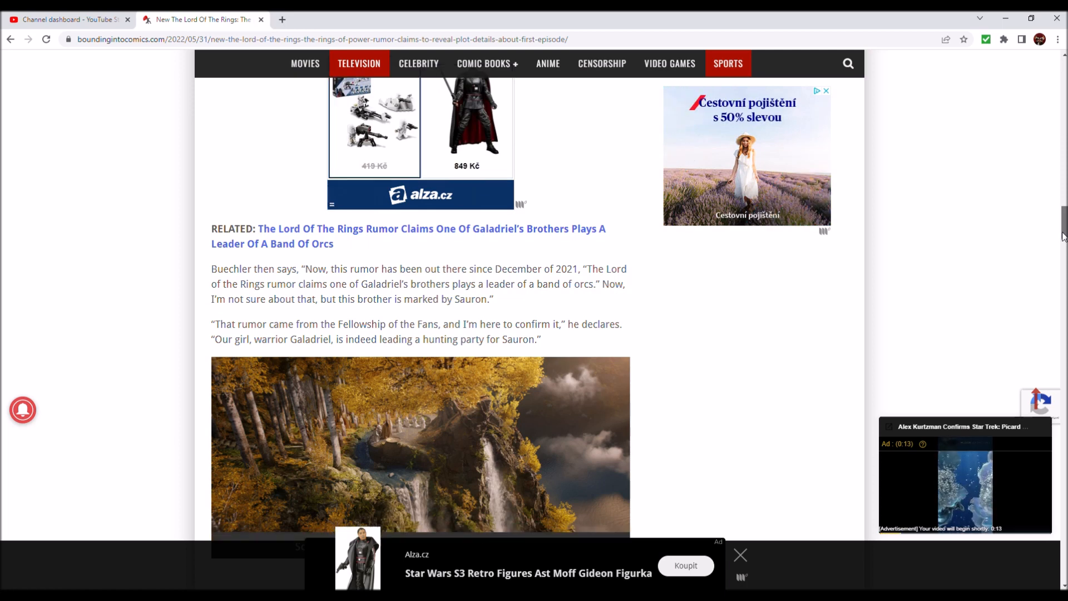
- Scroll past the image and ads to quotes on Eleanor Brandyfoot and Arrondir
scroll(down, 3)
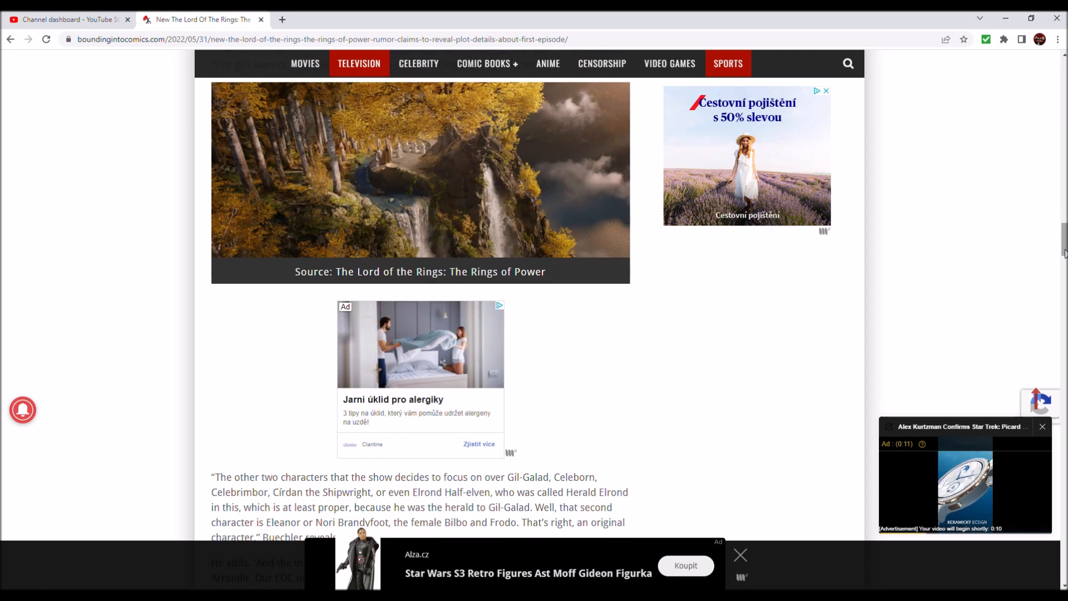
scroll(down, 3)
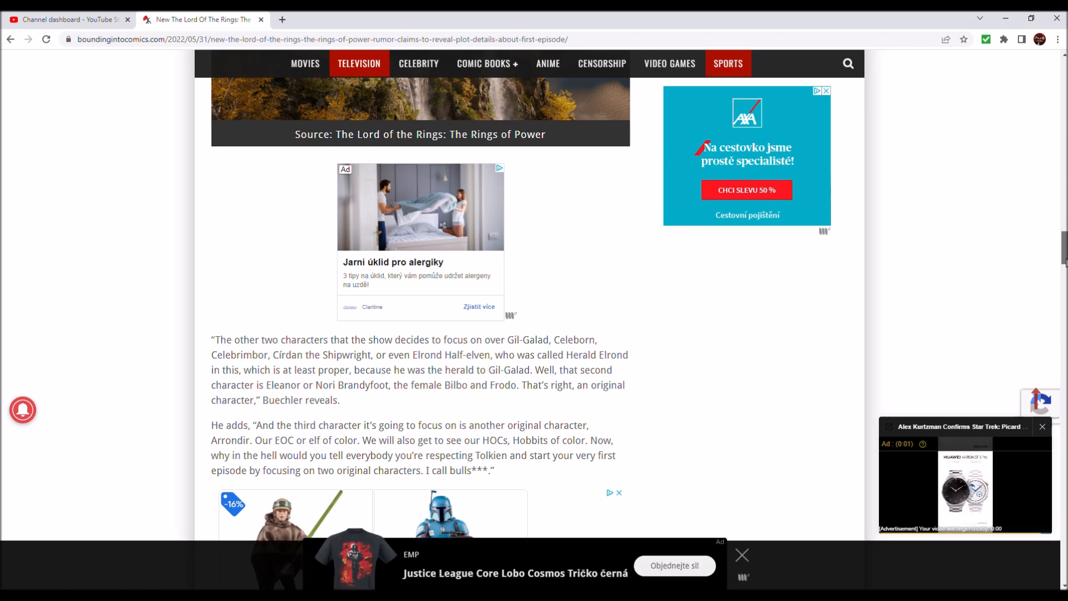
scroll(up, 3)
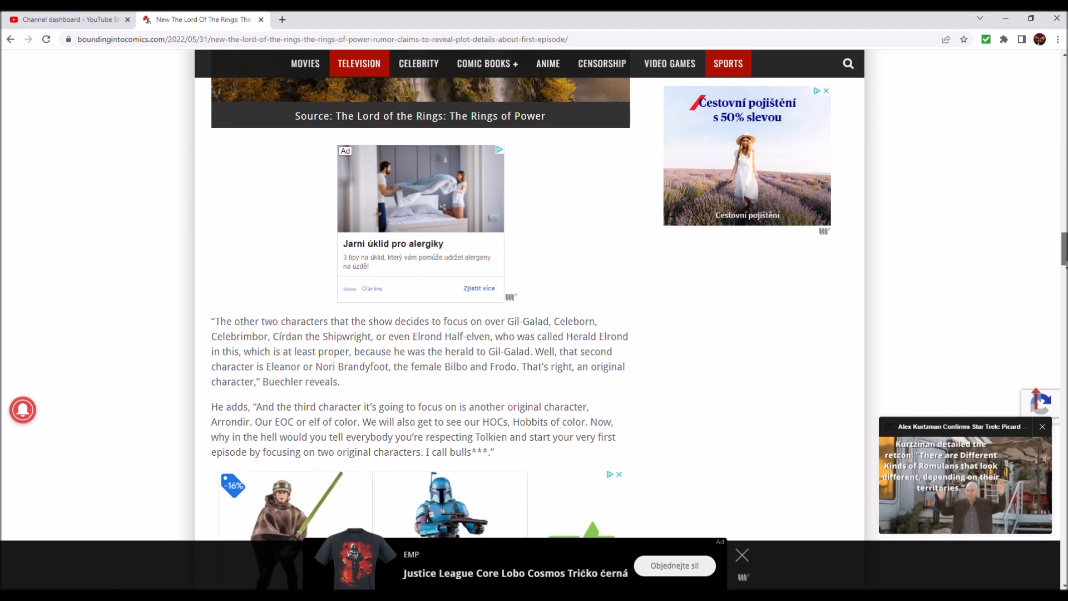
scroll(up, 3)
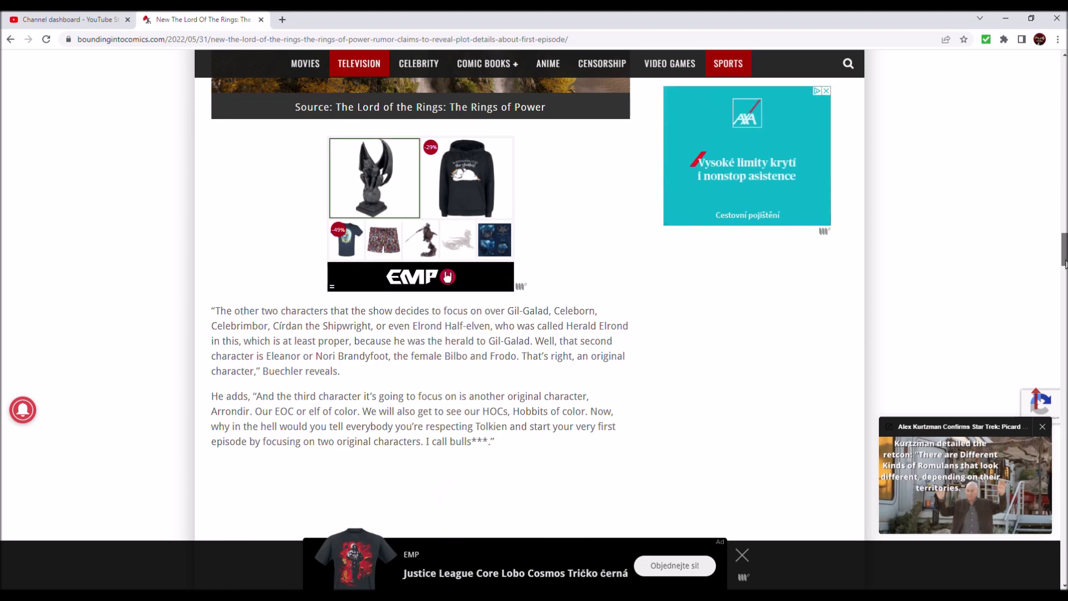
scroll(down, 3)
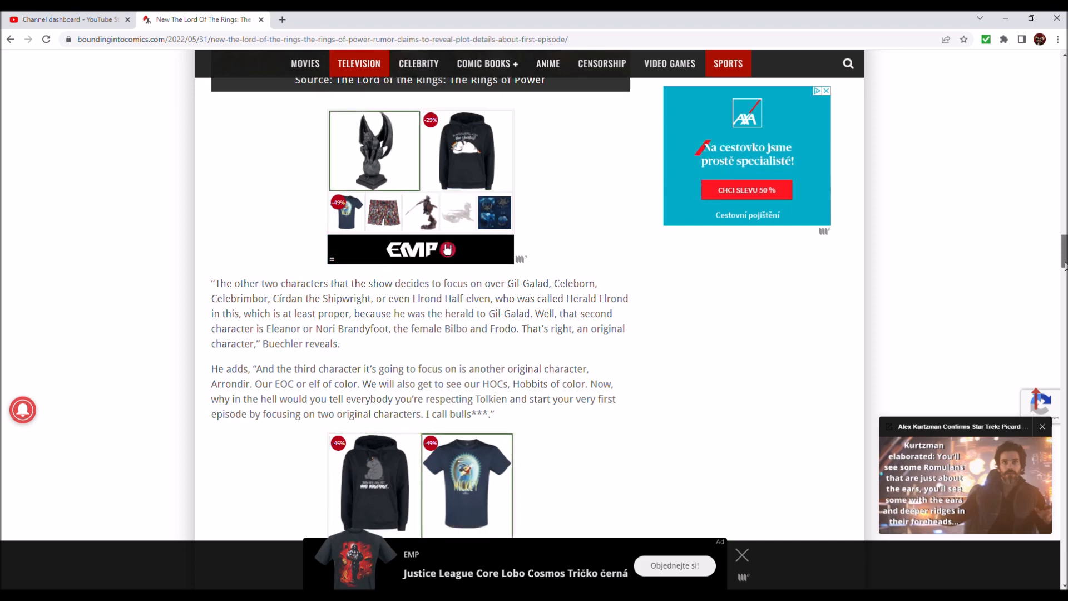
scroll(down, 3)
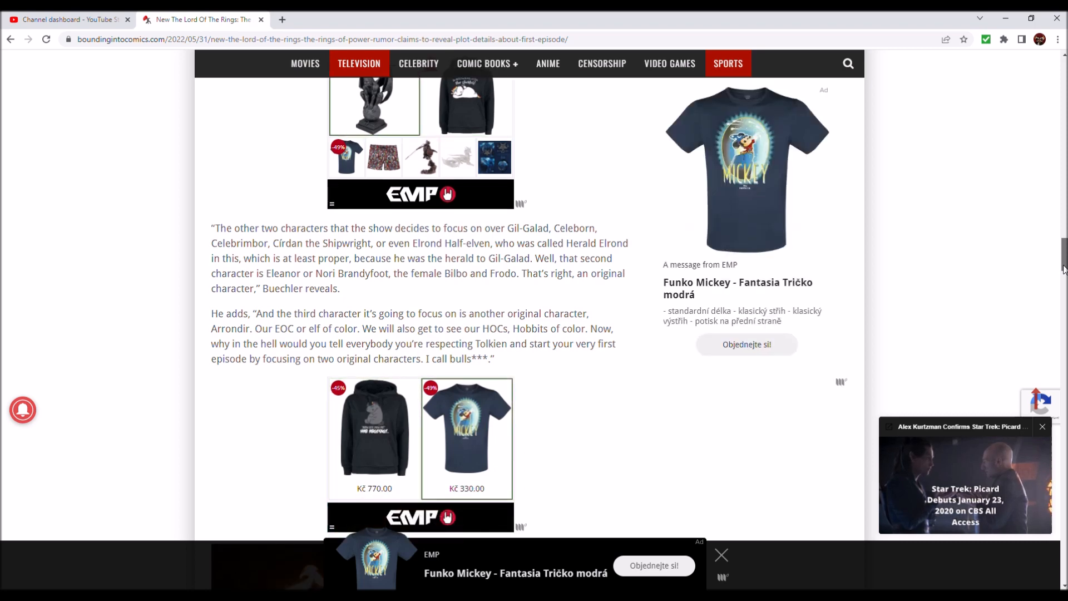
scroll(down, 3)
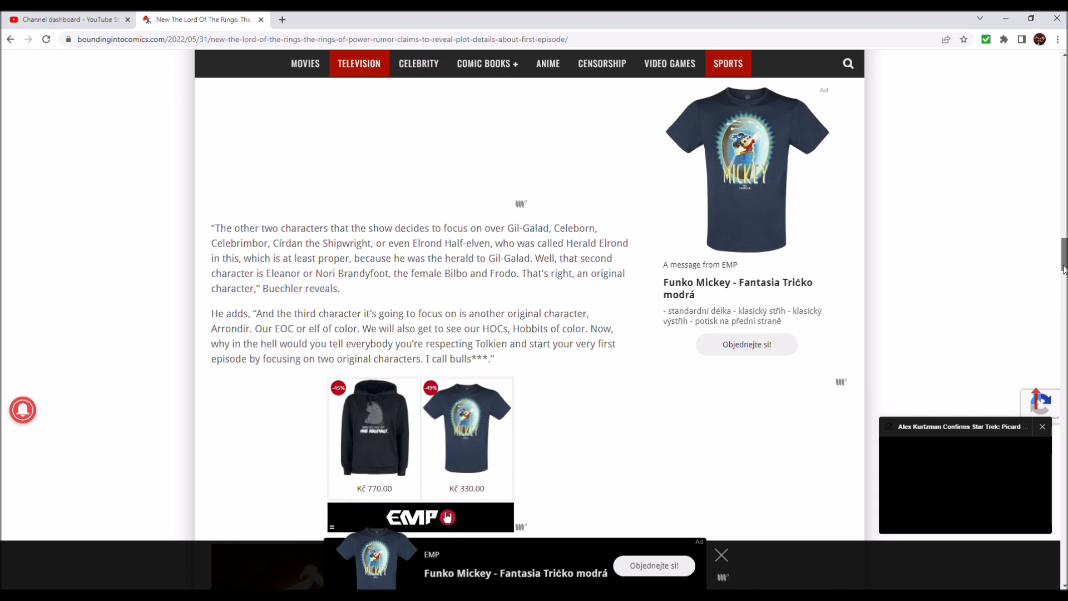
scroll(up, 3)
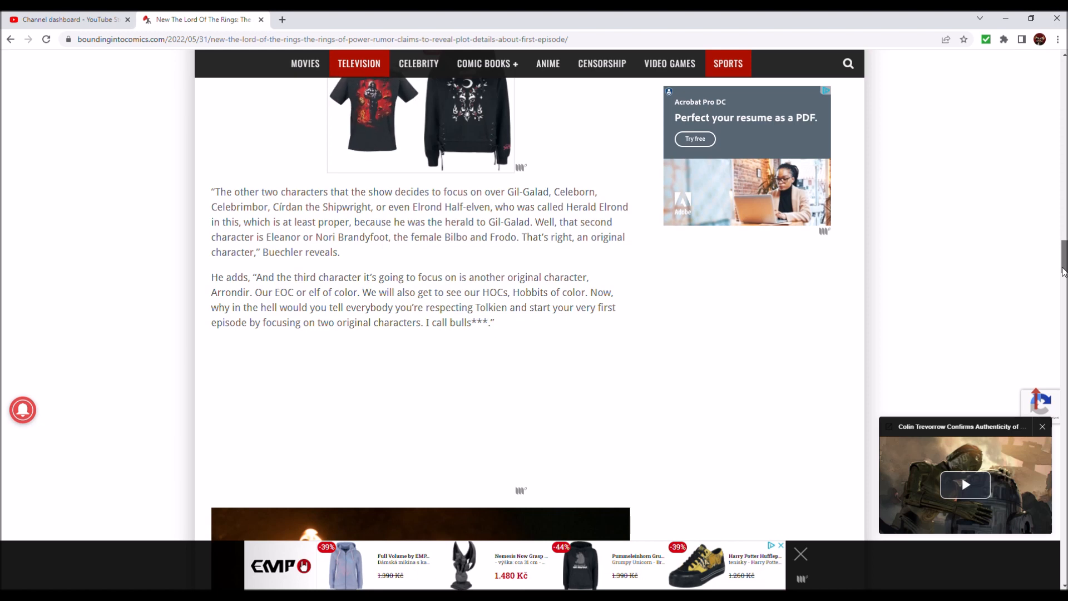
scroll(down, 3)
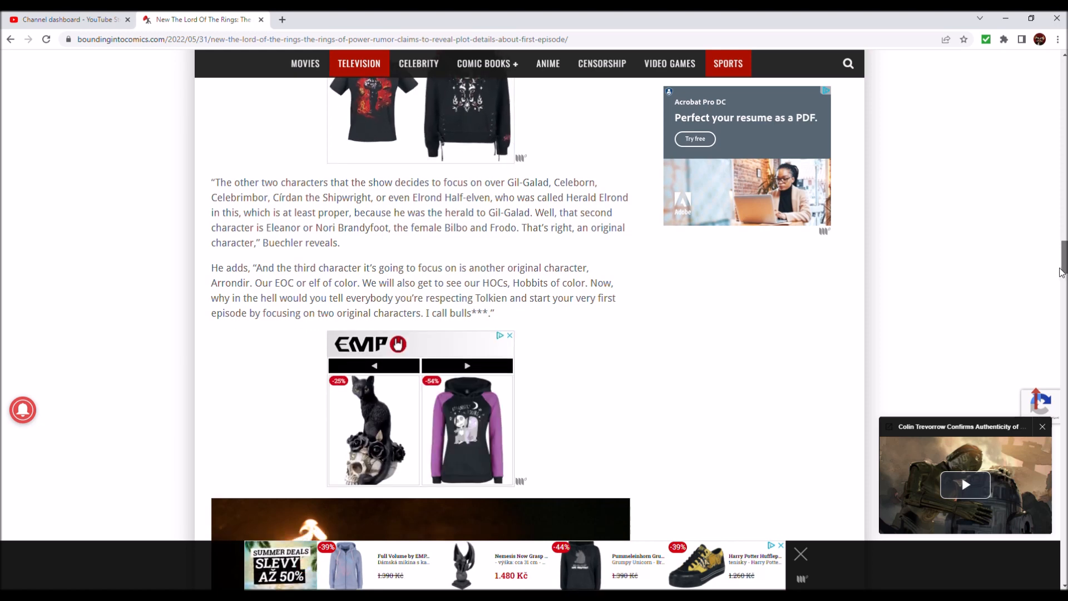
- Scroll past the Arrondir photo and sacrilege quote to the 'Again, they chose…' paragraph
scroll(down, 3)
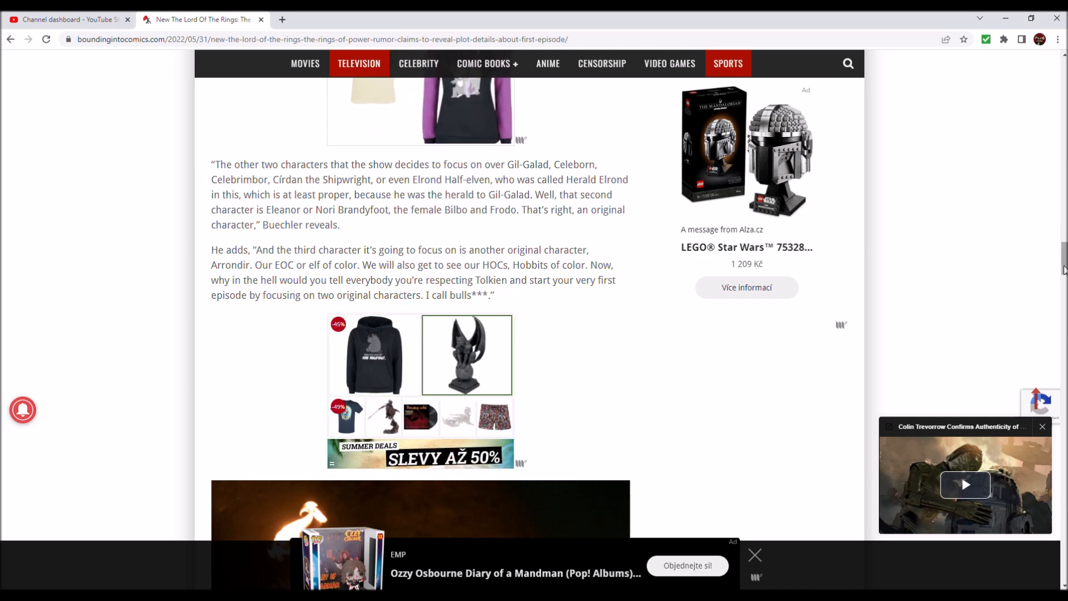
scroll(down, 3)
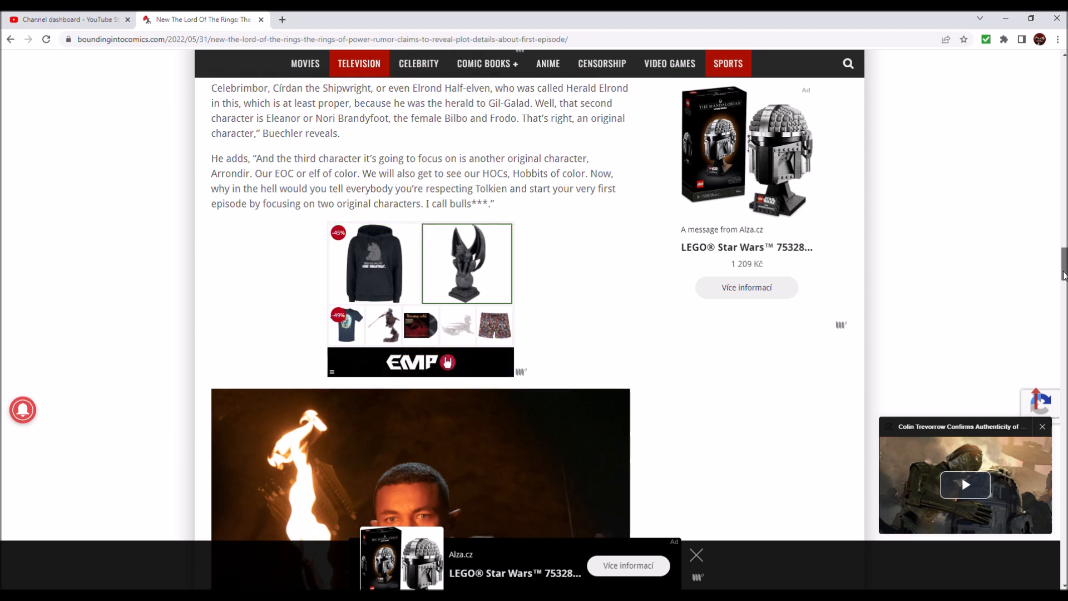
scroll(down, 3)
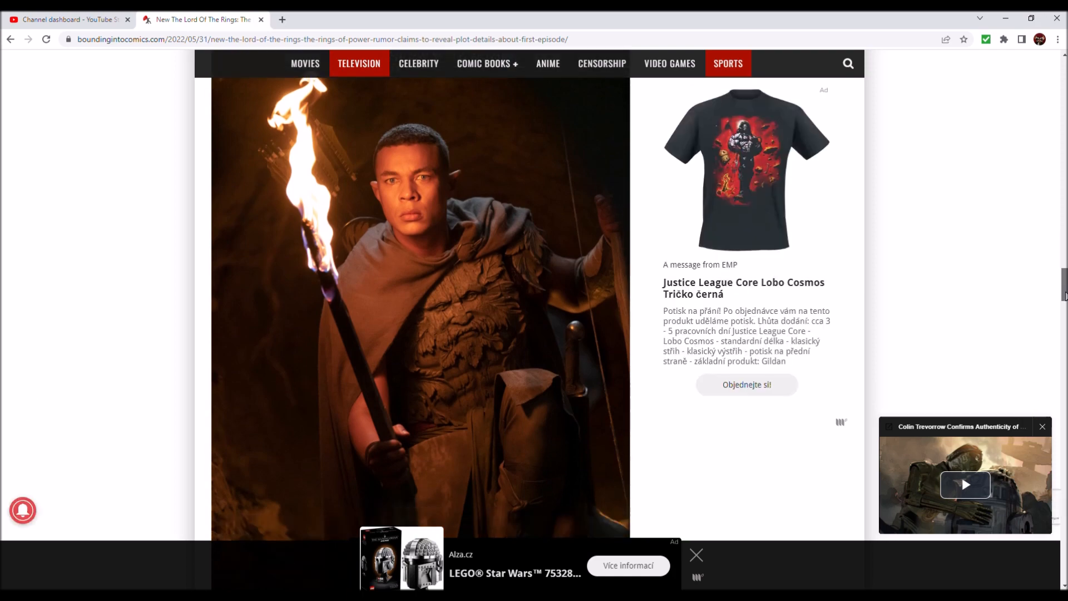
scroll(down, 3)
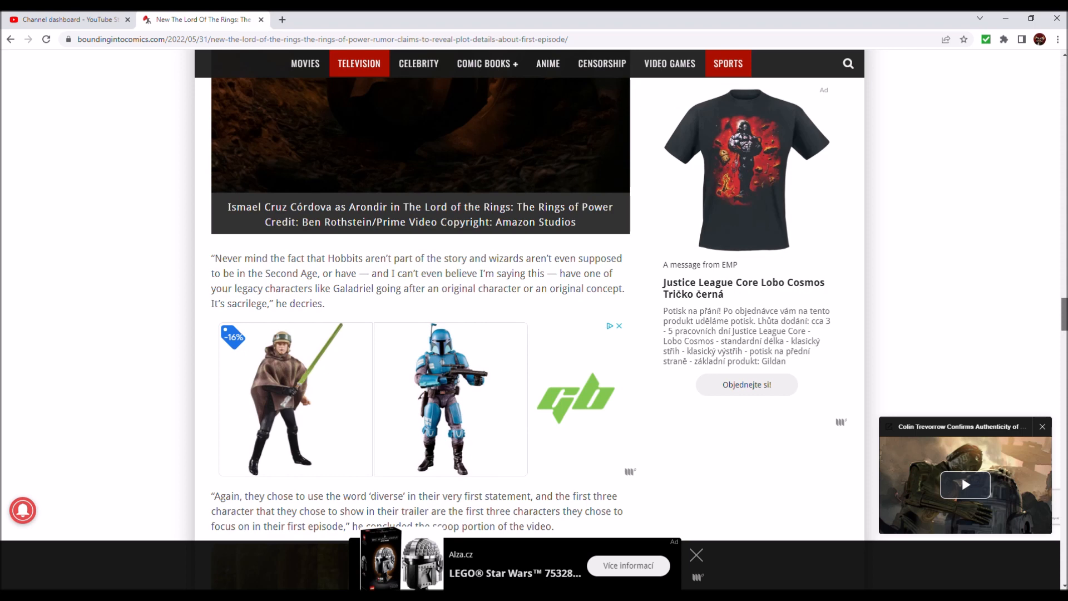
scroll(down, 3)
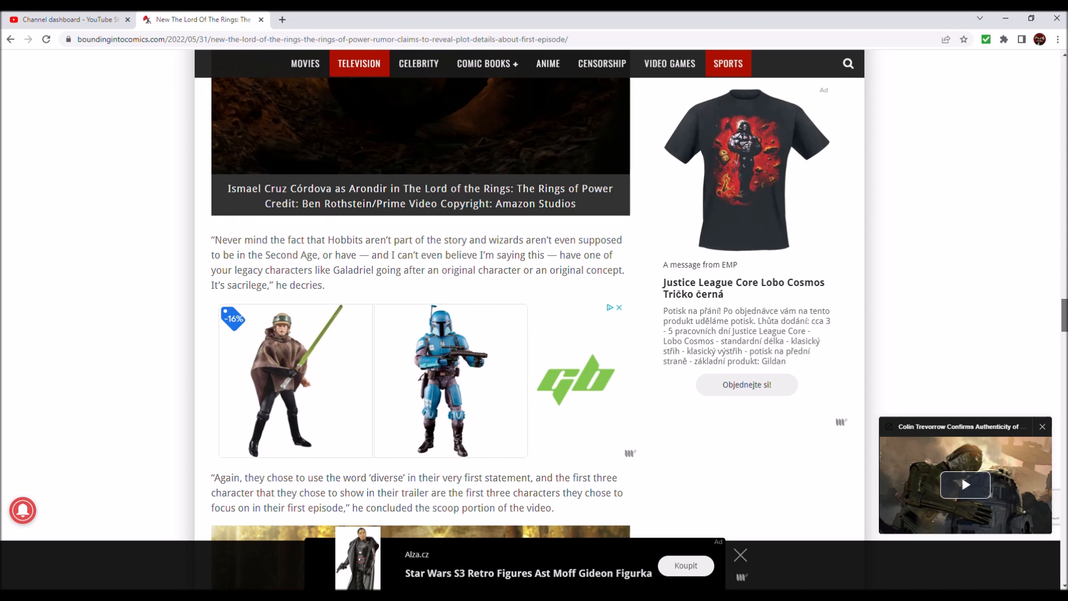
scroll(down, 3)
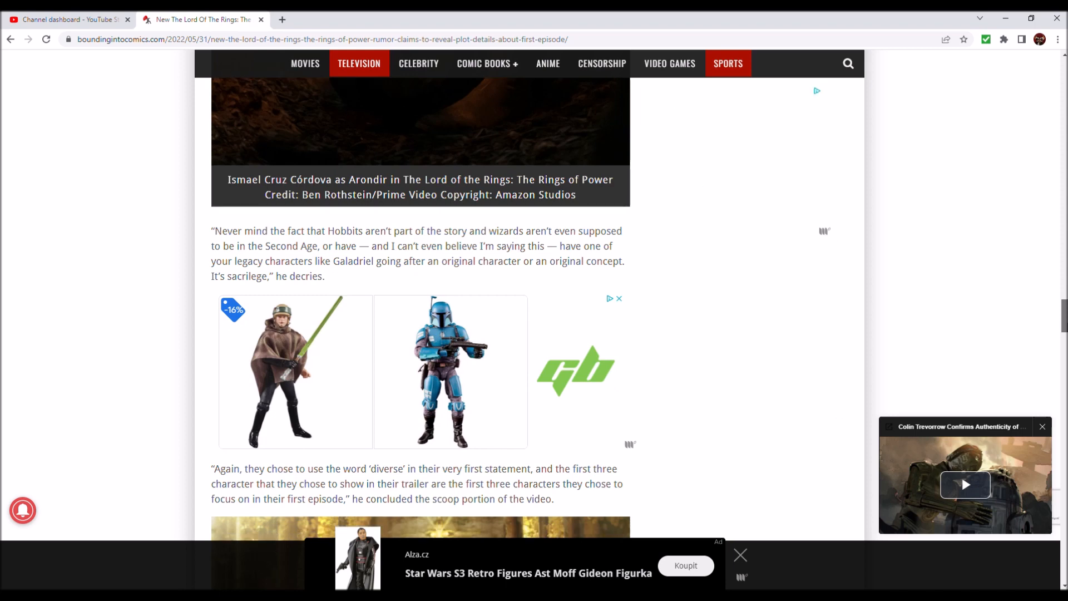
scroll(down, 3)
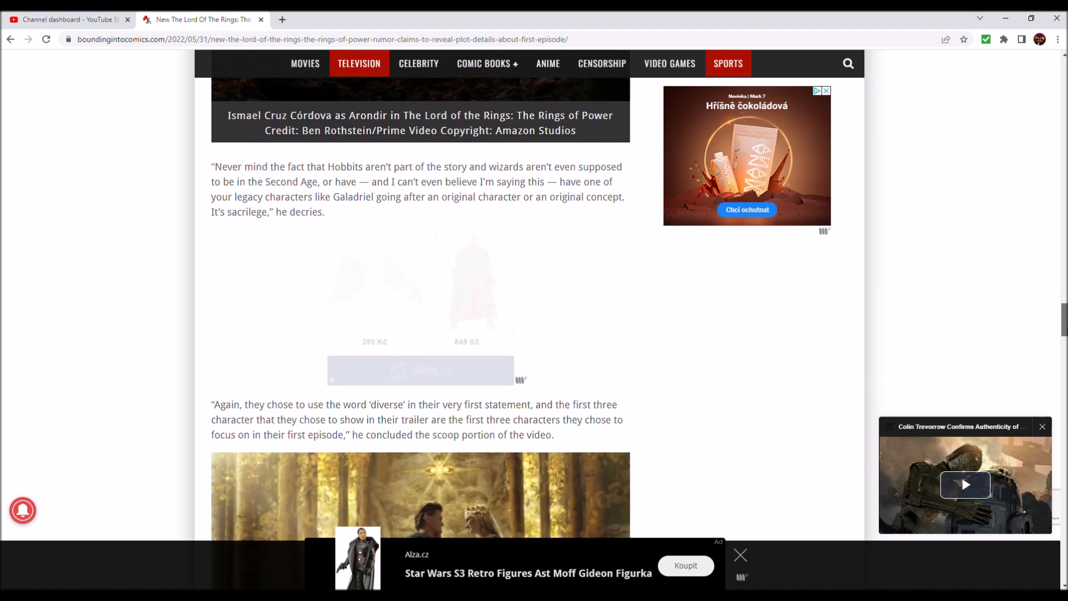
scroll(down, 3)
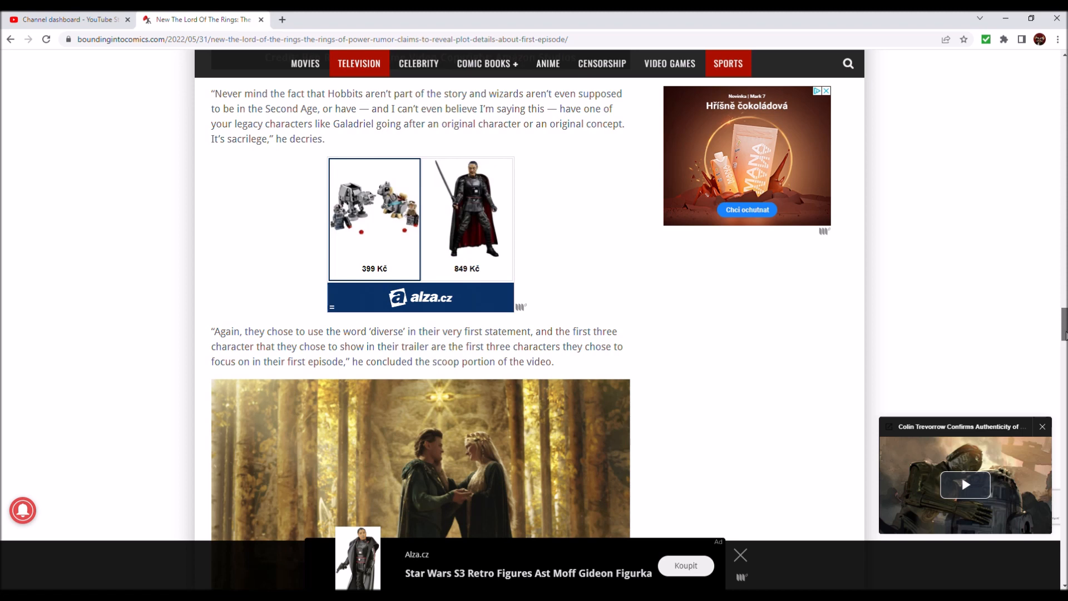
mouse_move(468, 218)
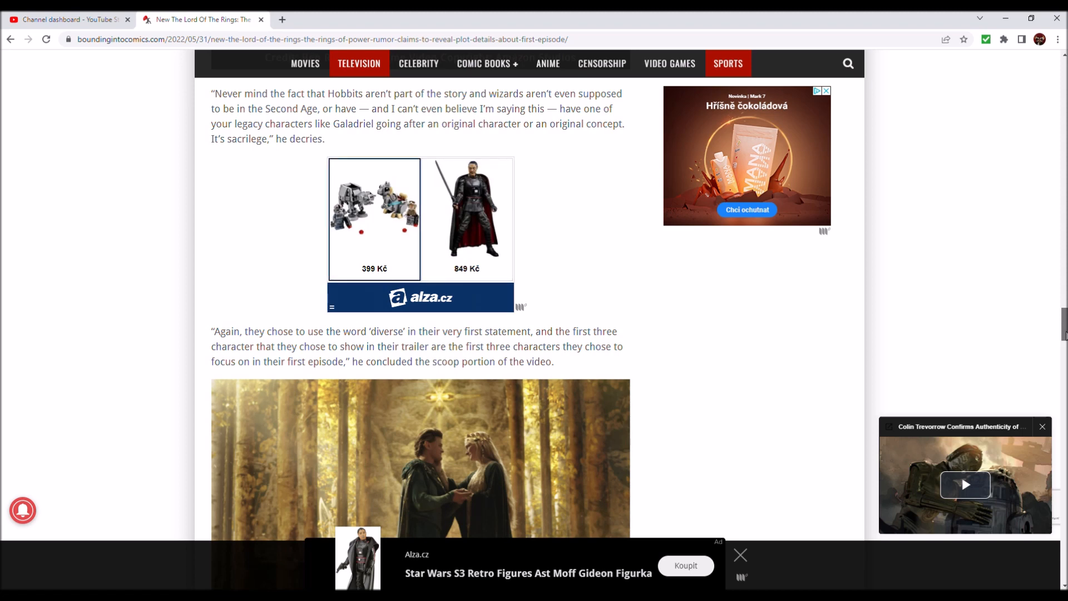
scroll(up, 3)
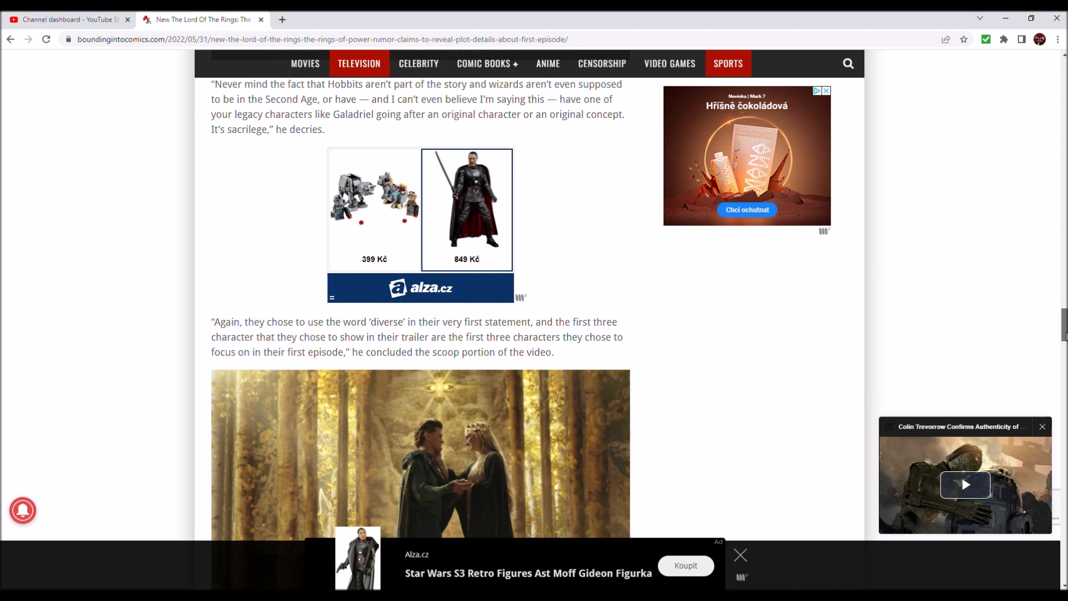
click(741, 554)
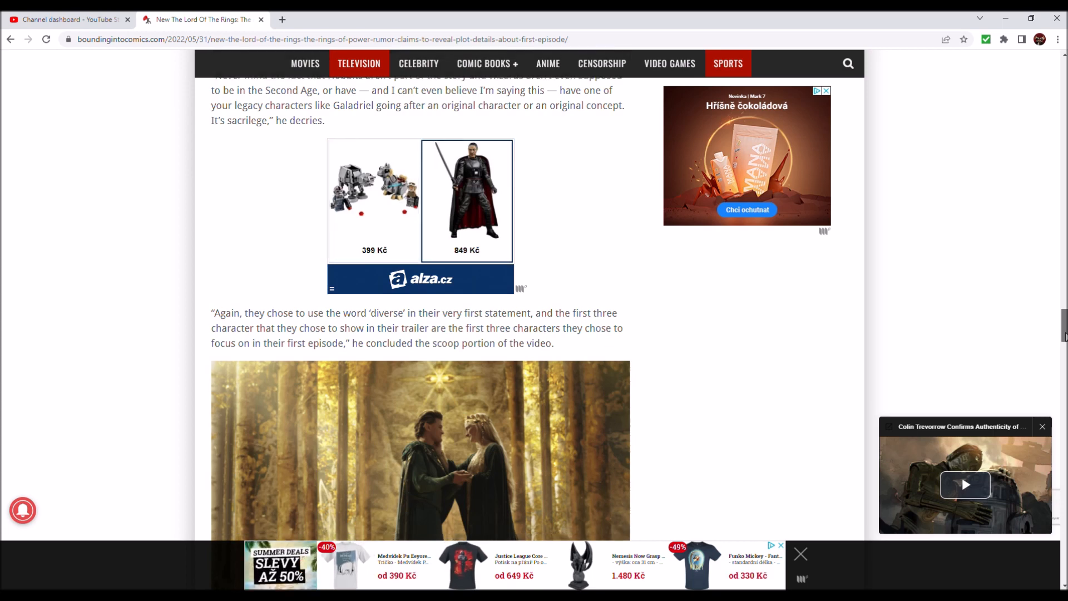
scroll(down, 3)
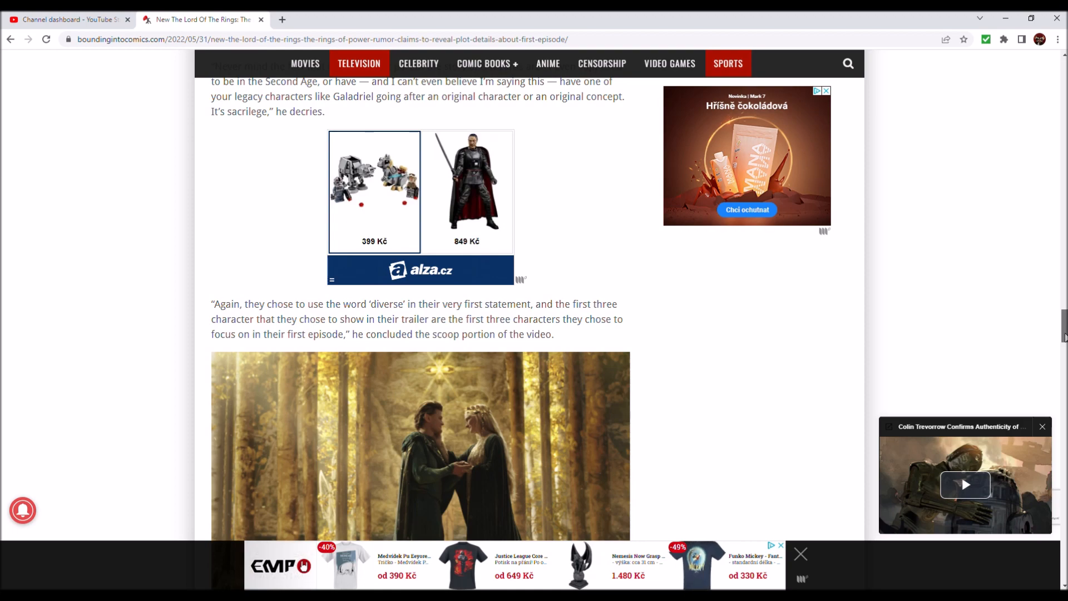
- Glance at the closing question, then scroll back up to the Sauron hunting-party passage
scroll(down, 3)
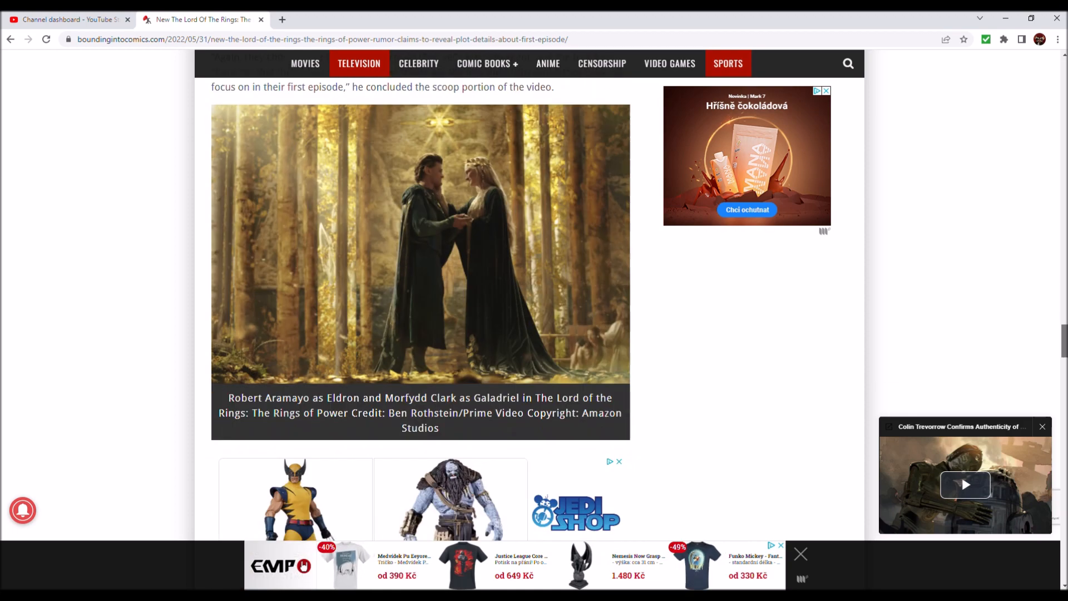
scroll(down, 3)
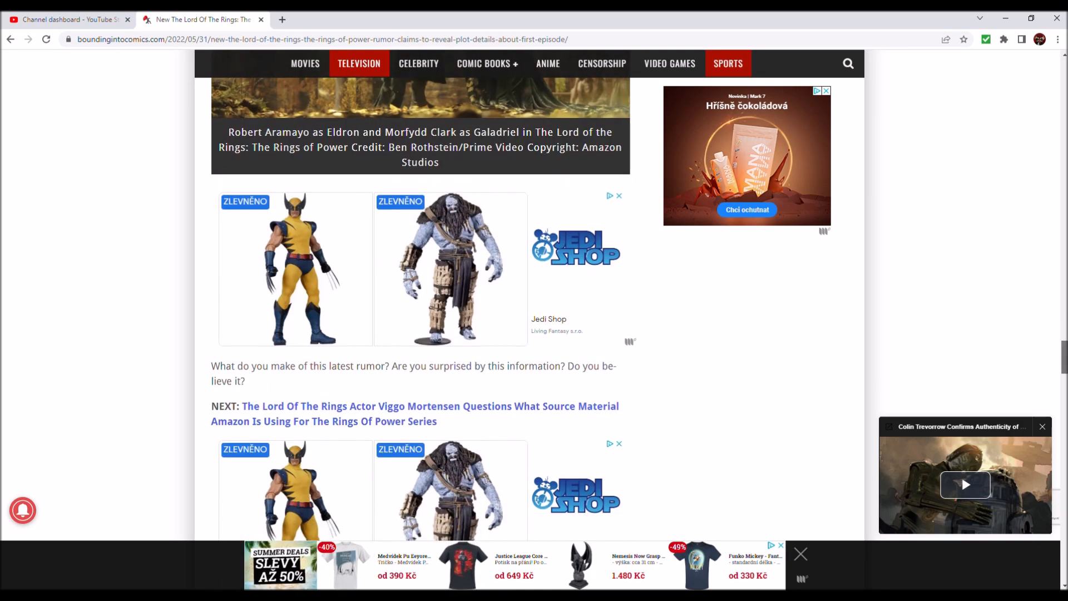
scroll(up, 3)
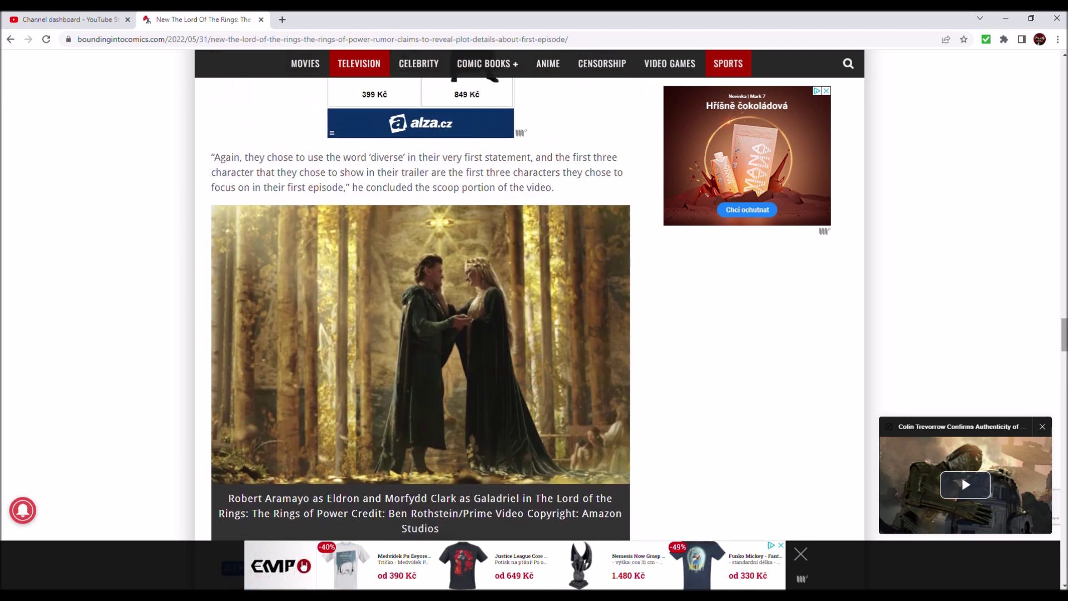
scroll(up, 3)
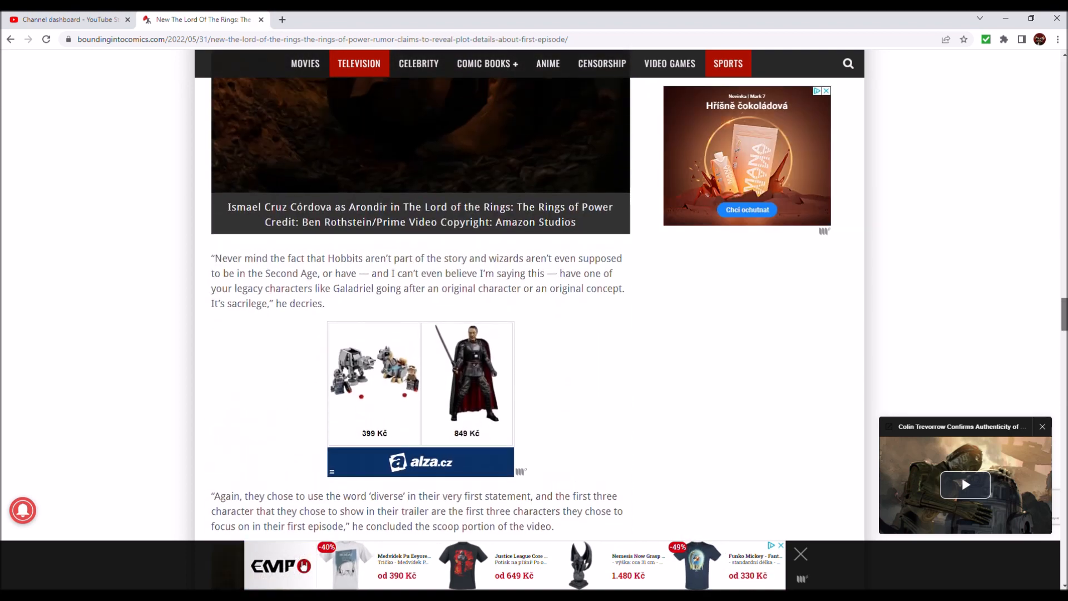
scroll(up, 3)
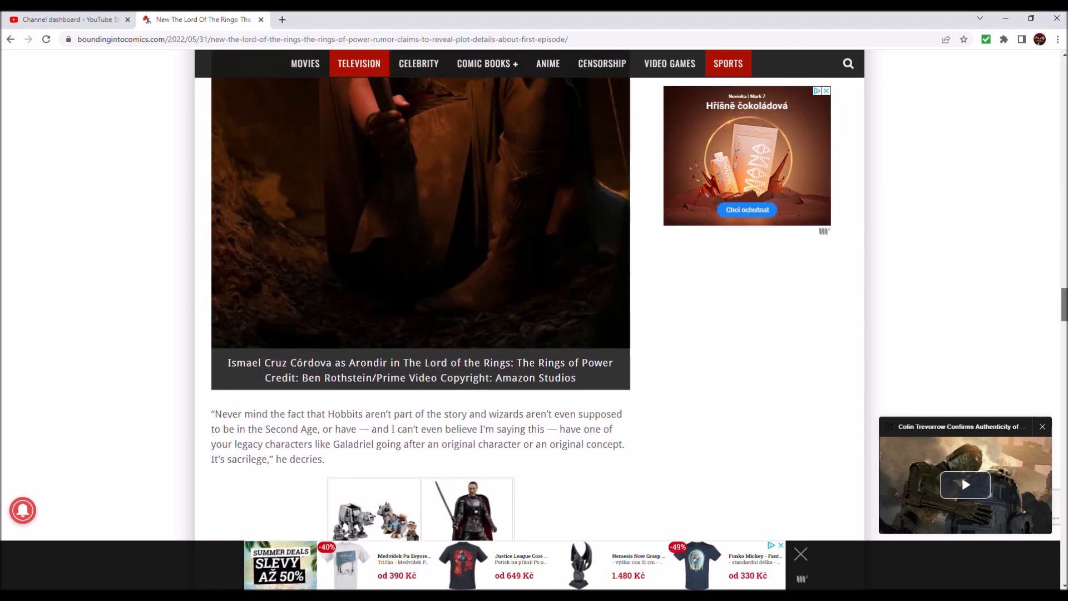
scroll(up, 3)
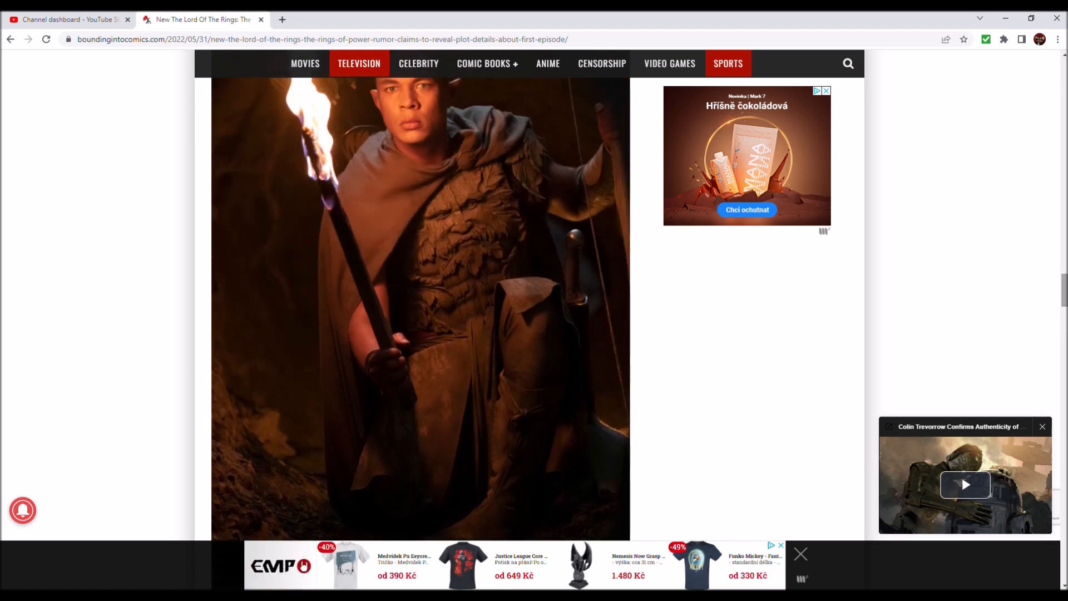
scroll(down, 3)
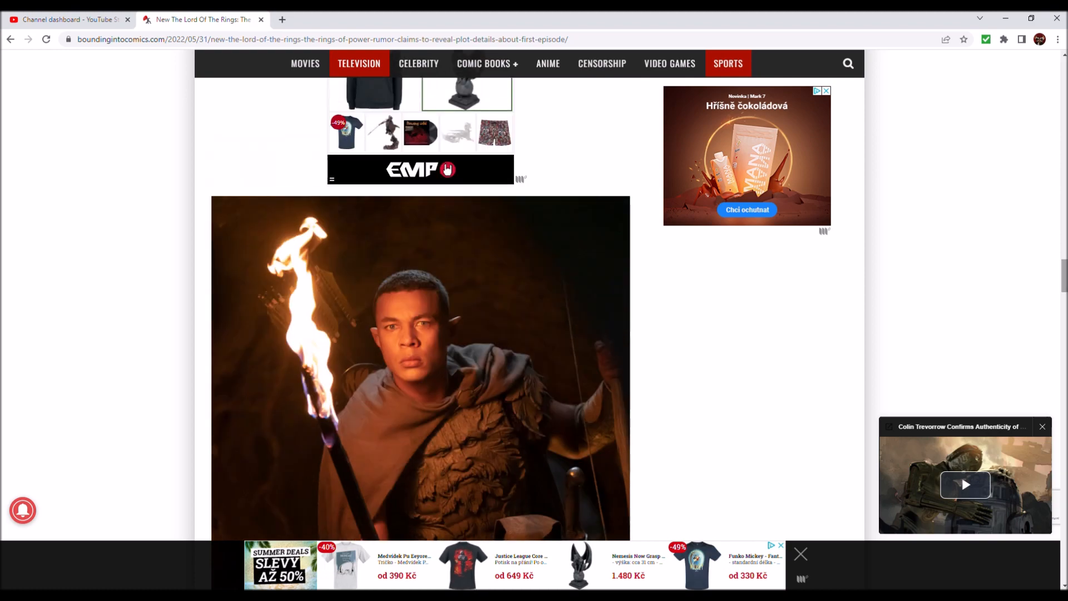
scroll(up, 3)
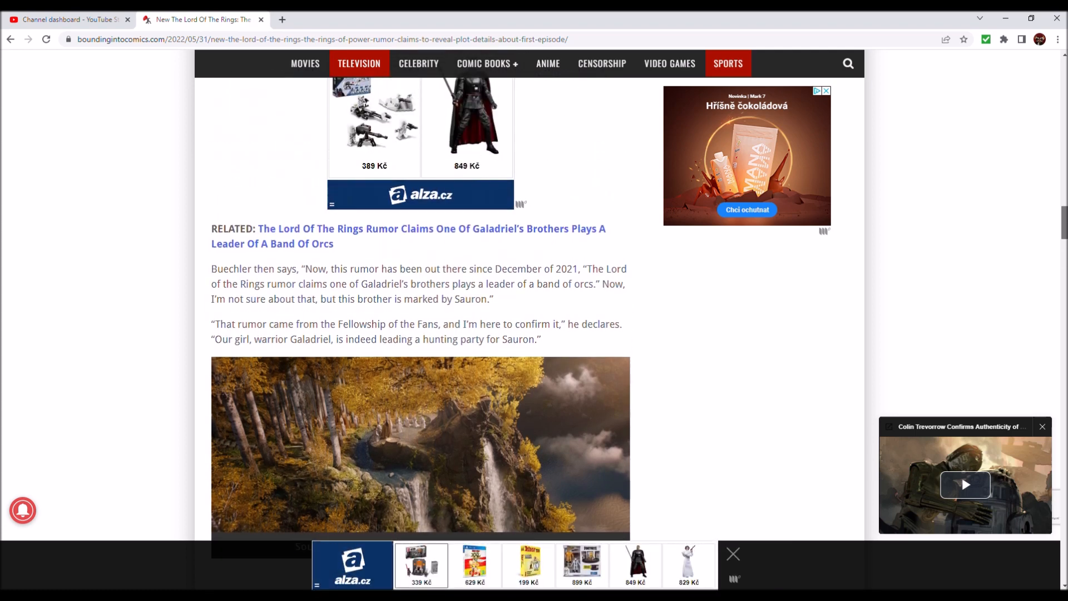
- Scroll up past the embedded videos to the paragraph crediting Gary Buechler at Nerdrotic
scroll(up, 3)
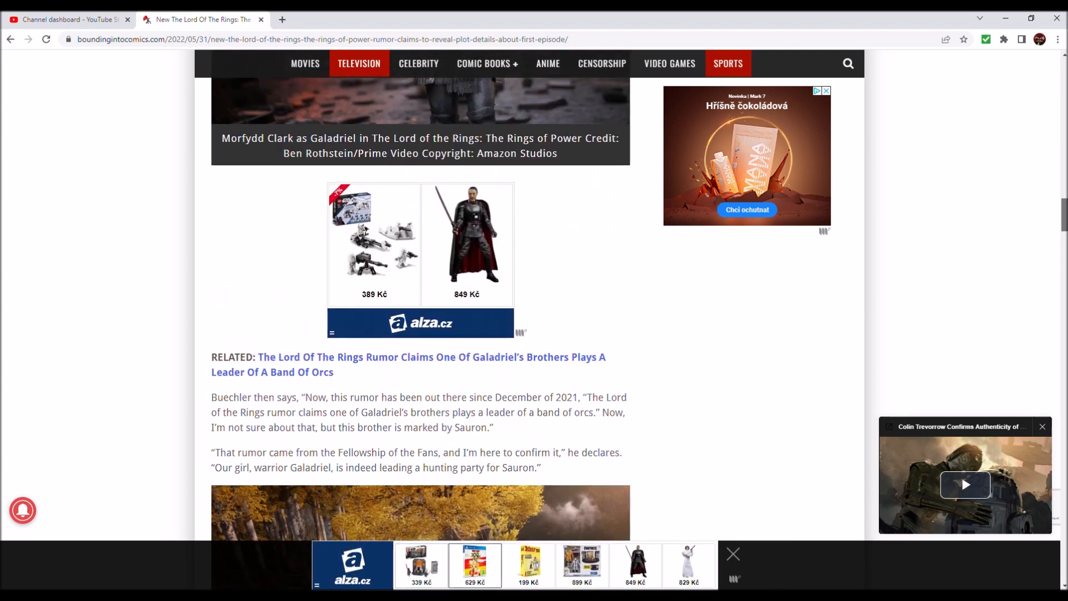
scroll(up, 3)
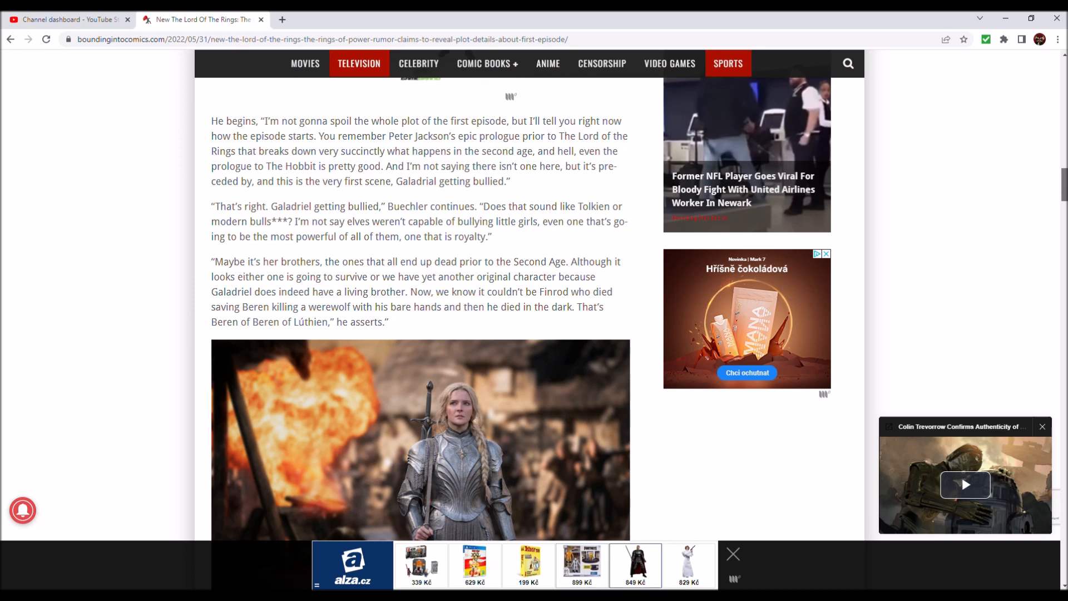
scroll(down, 3)
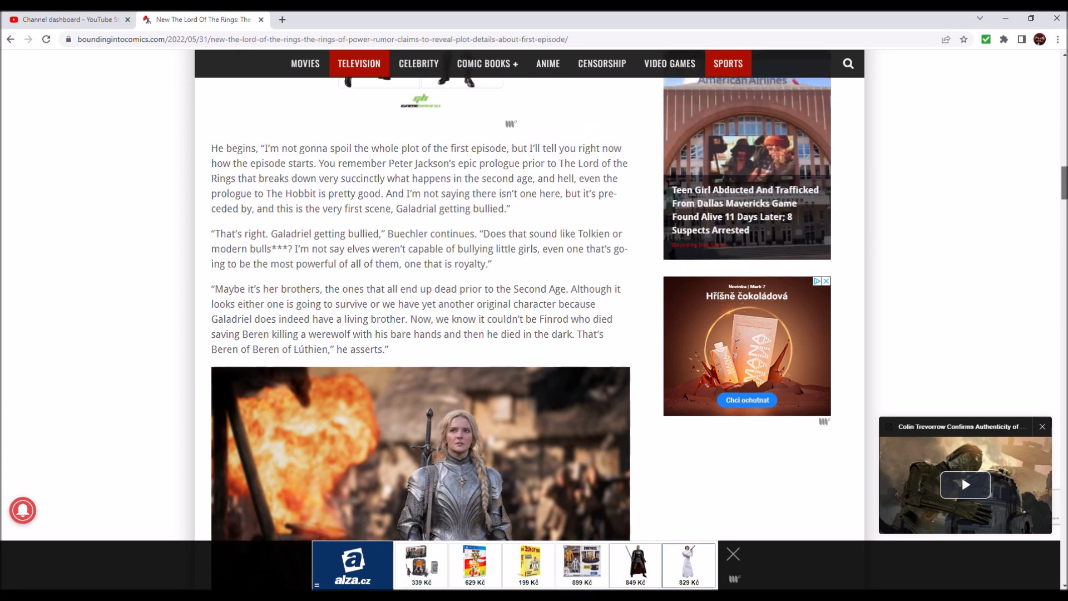
scroll(up, 3)
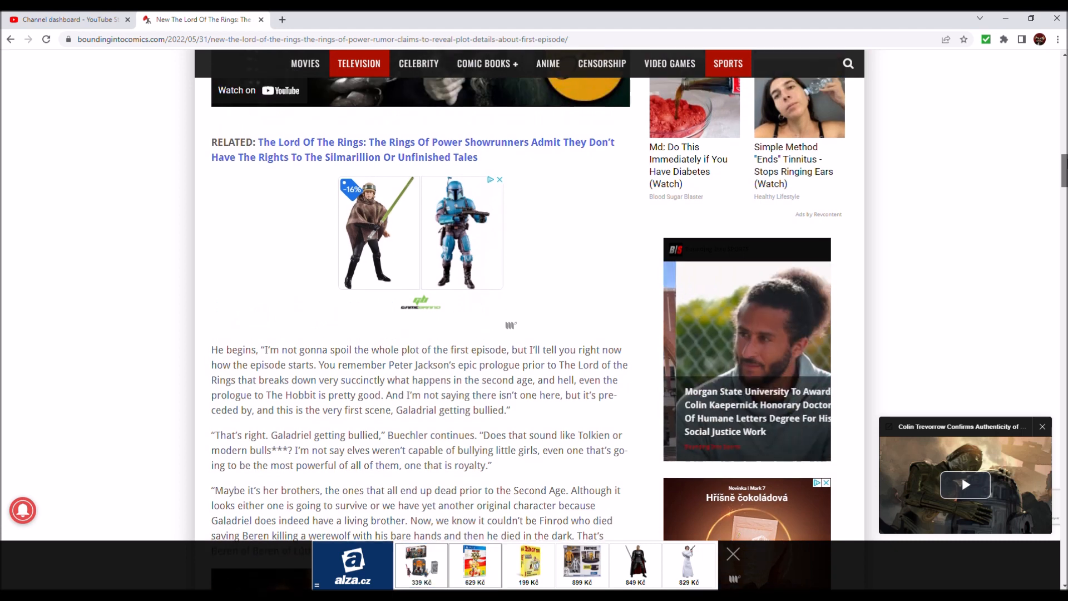
scroll(up, 3)
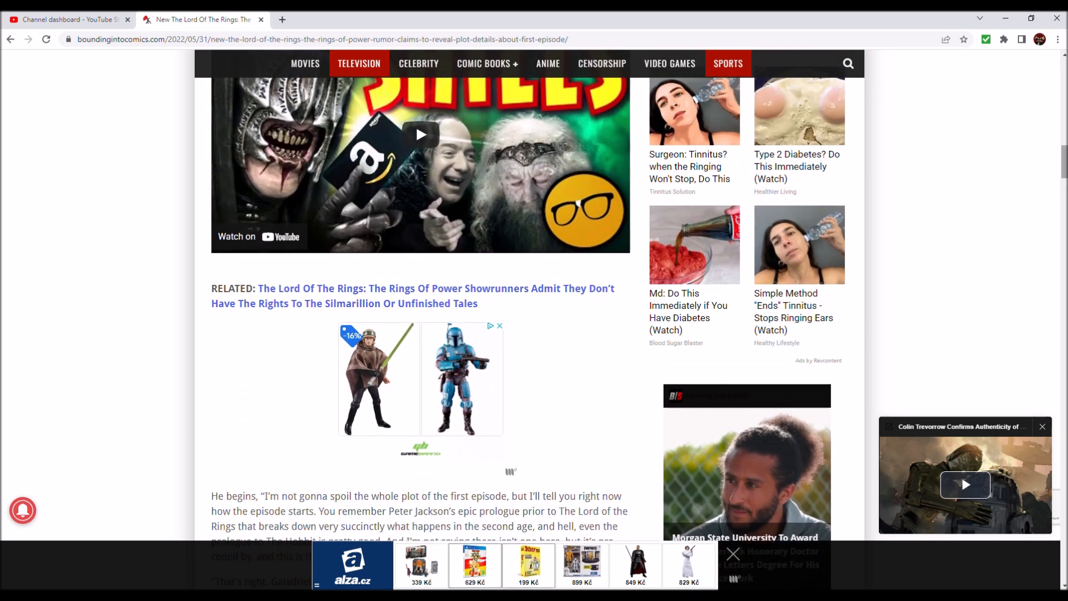
scroll(down, 3)
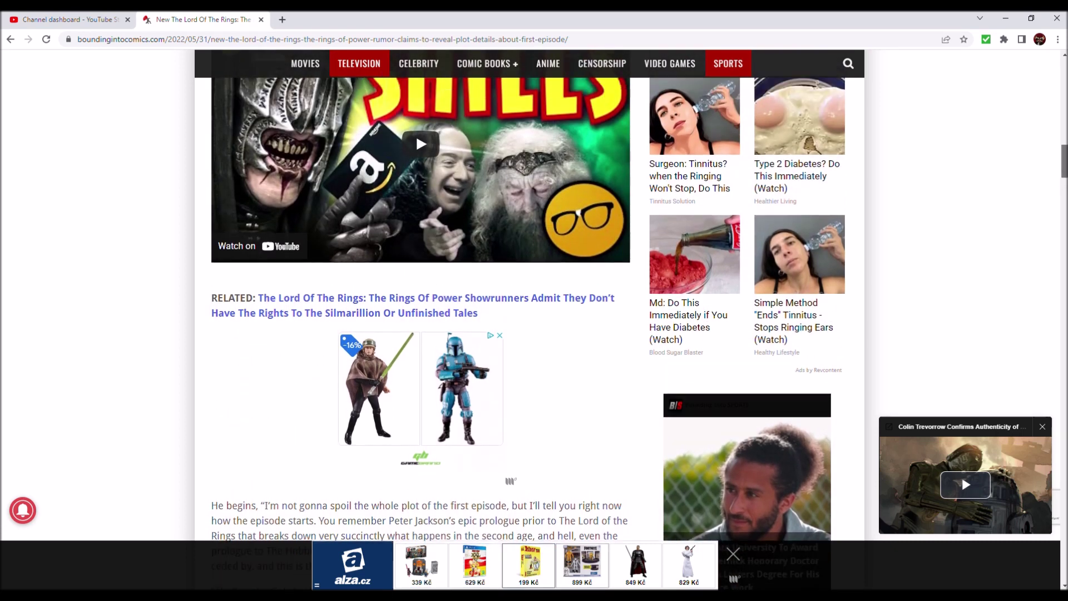
scroll(up, 3)
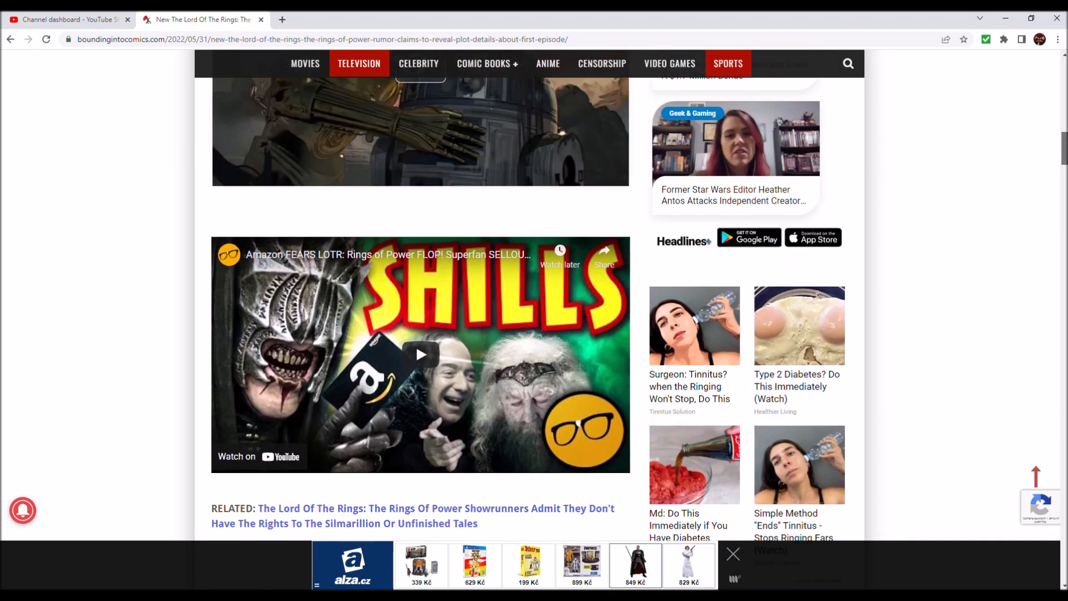
scroll(up, 3)
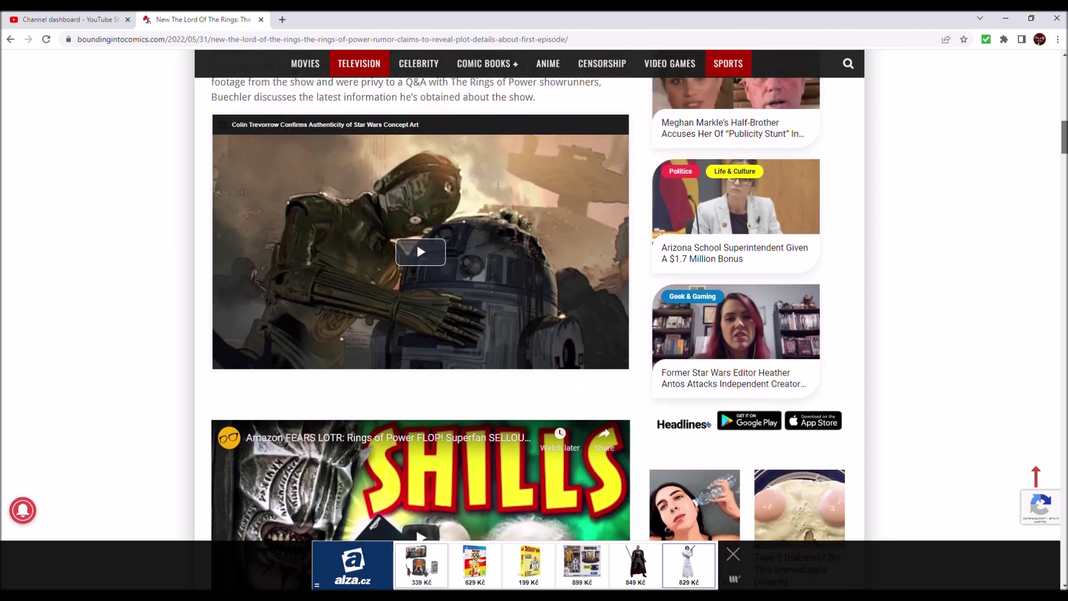
scroll(up, 3)
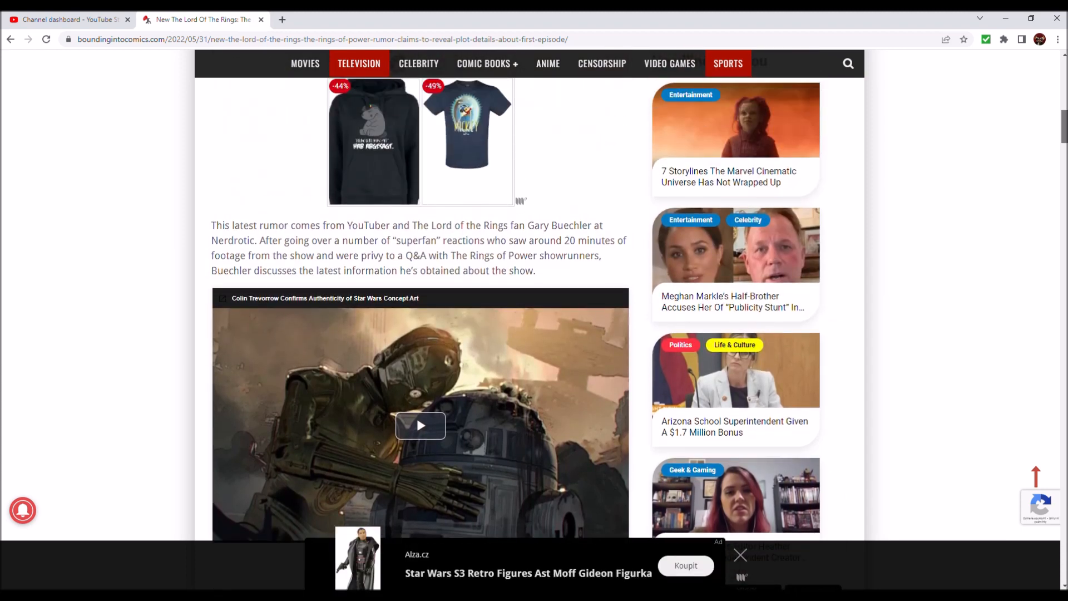
scroll(down, 3)
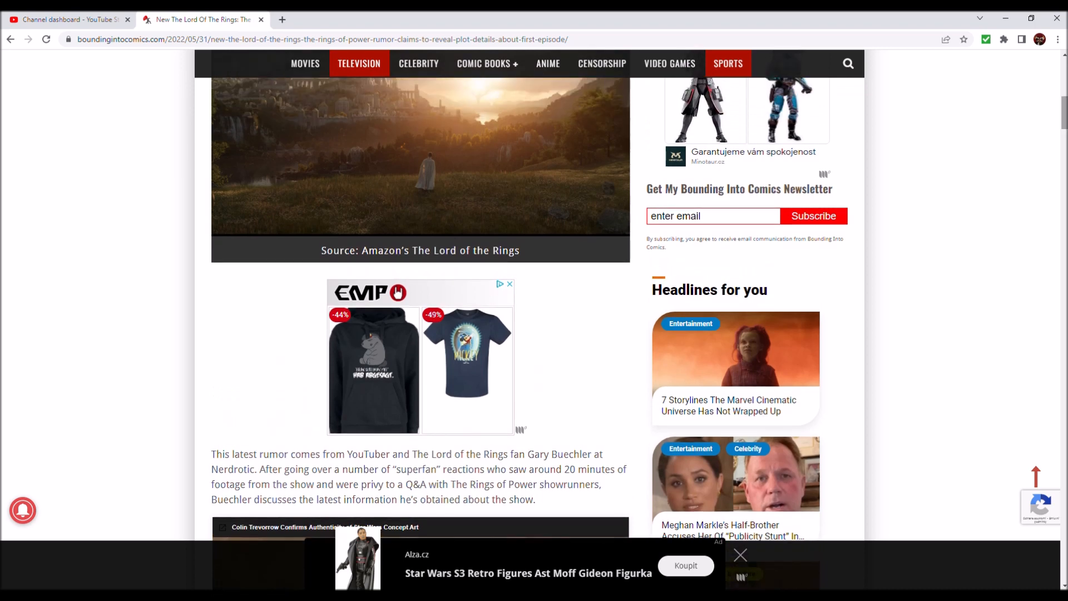
- Scroll to the page top showing the site header, lead Galadriel photo, headline and byline
scroll(up, 3)
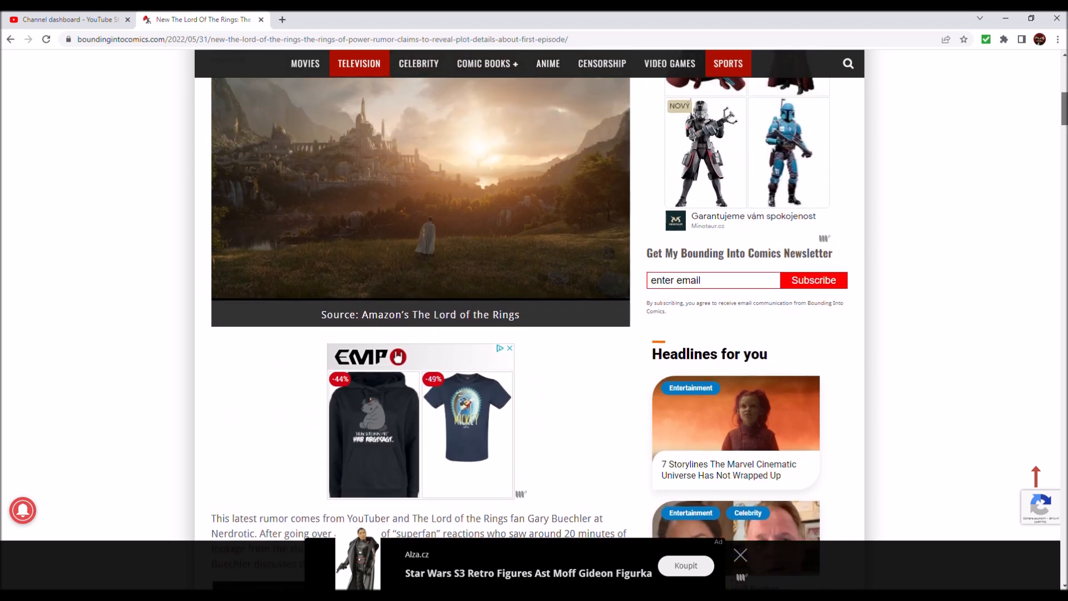
scroll(up, 3)
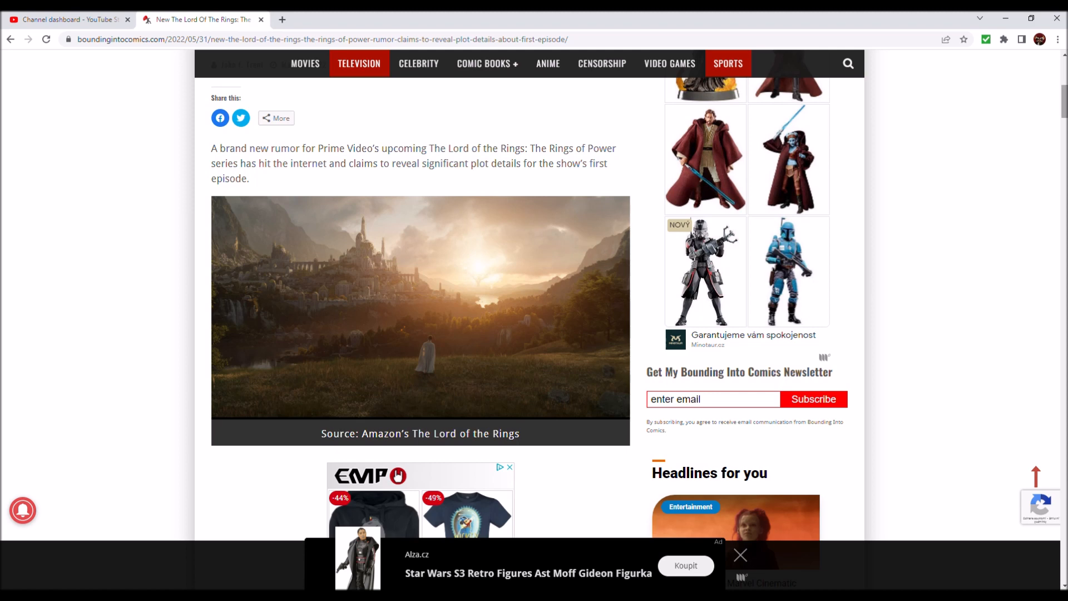
scroll(up, 3)
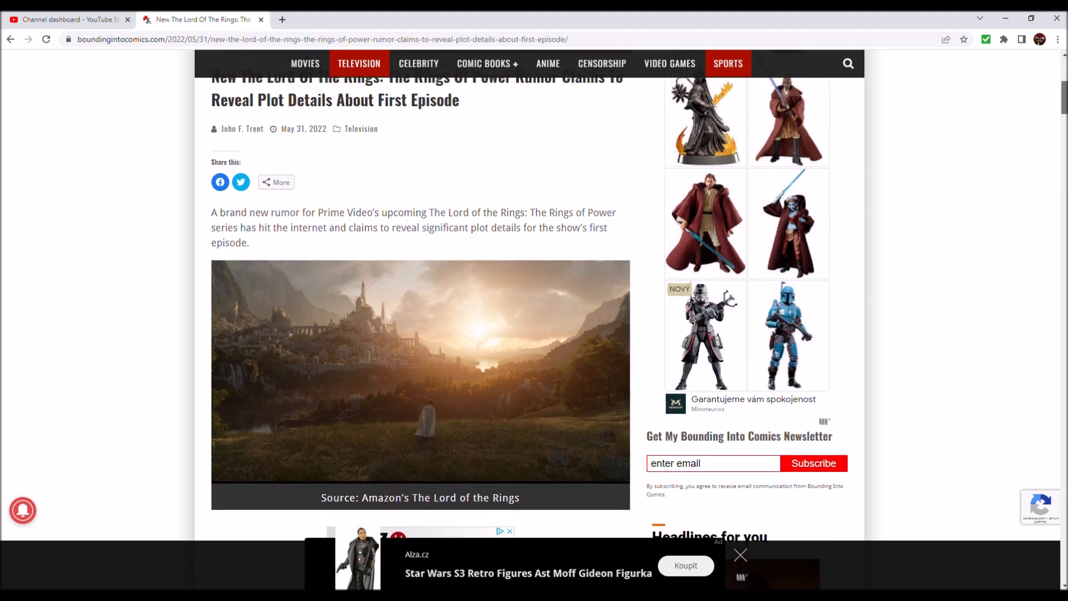
scroll(down, 3)
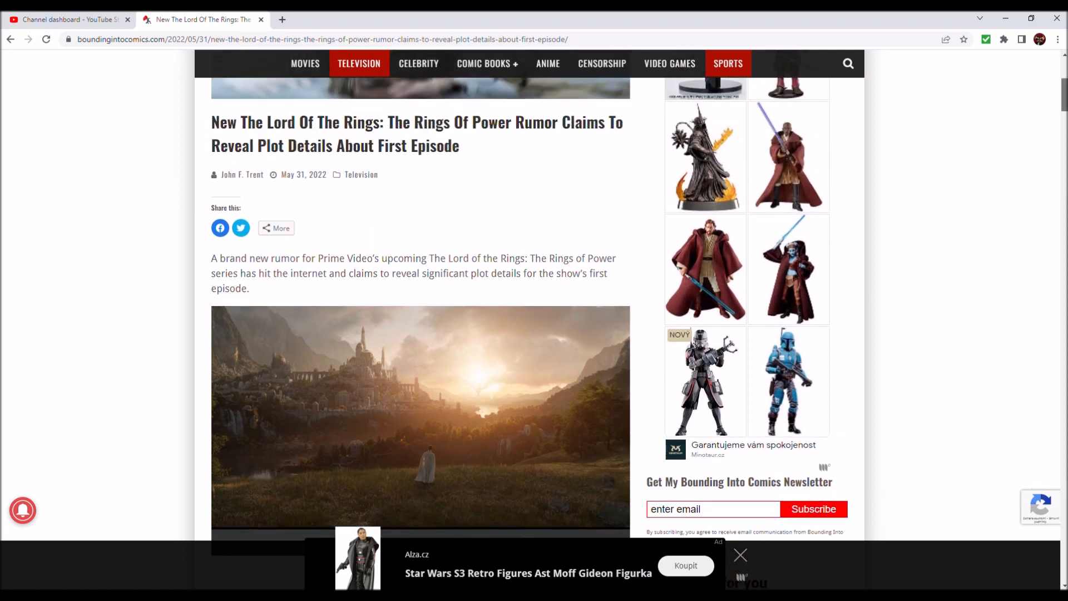
scroll(up, 3)
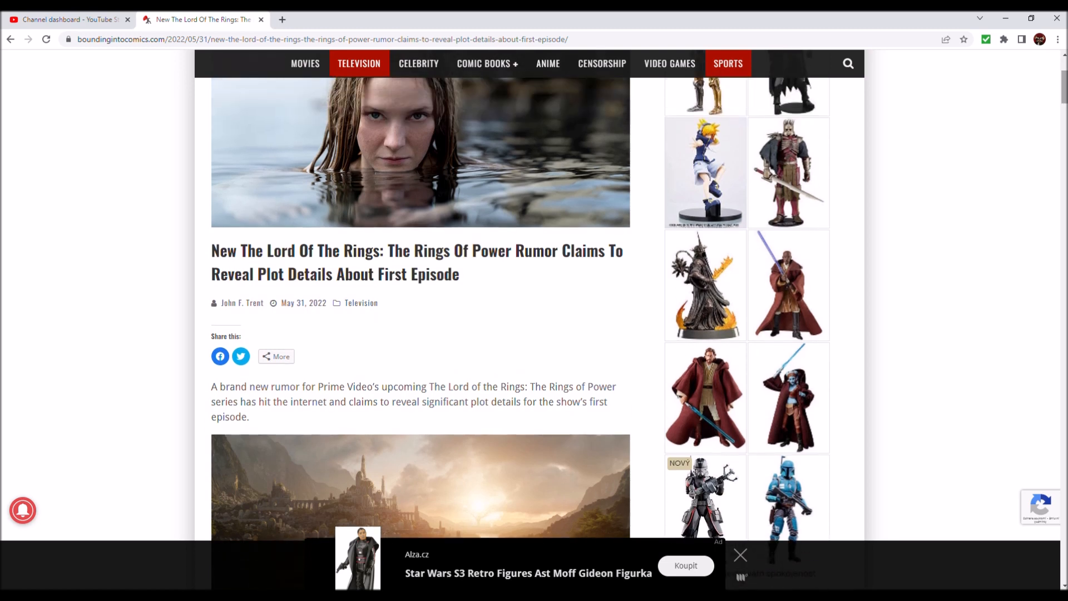
scroll(down, 3)
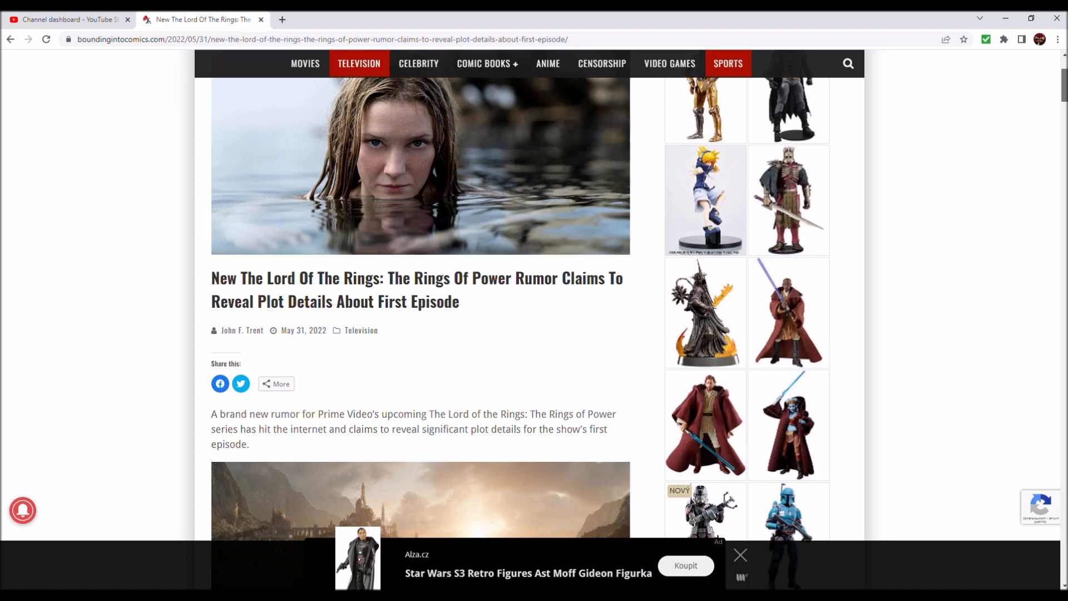
click(740, 555)
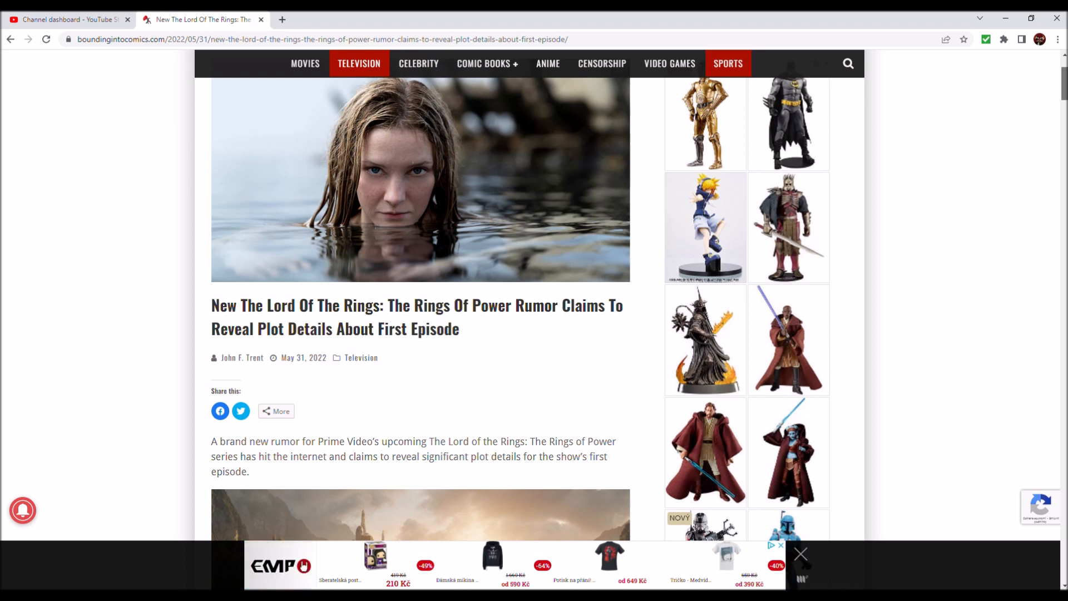
scroll(up, 3)
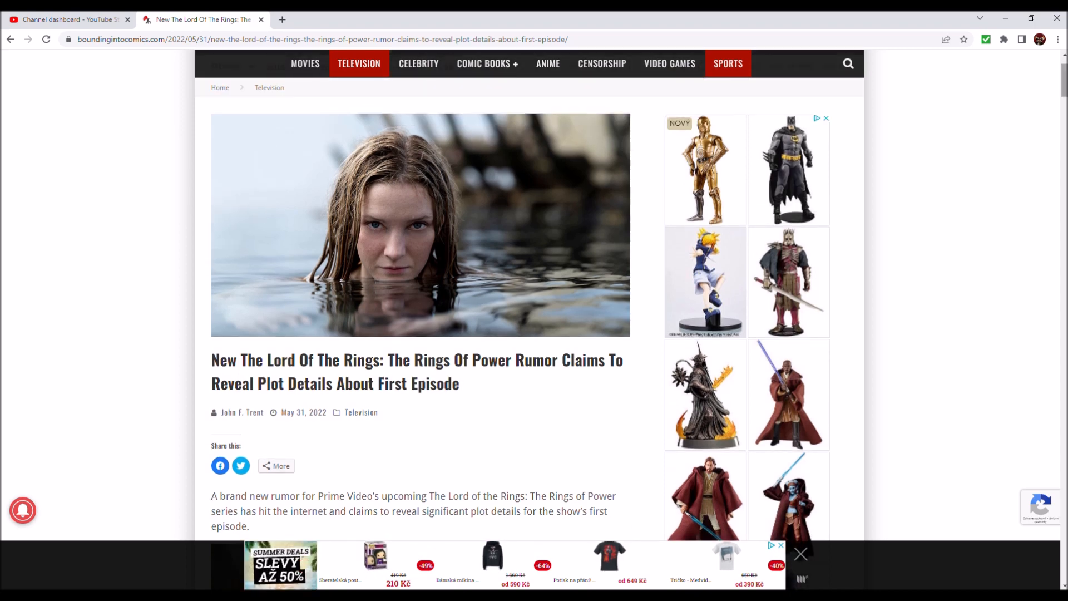
scroll(up, 3)
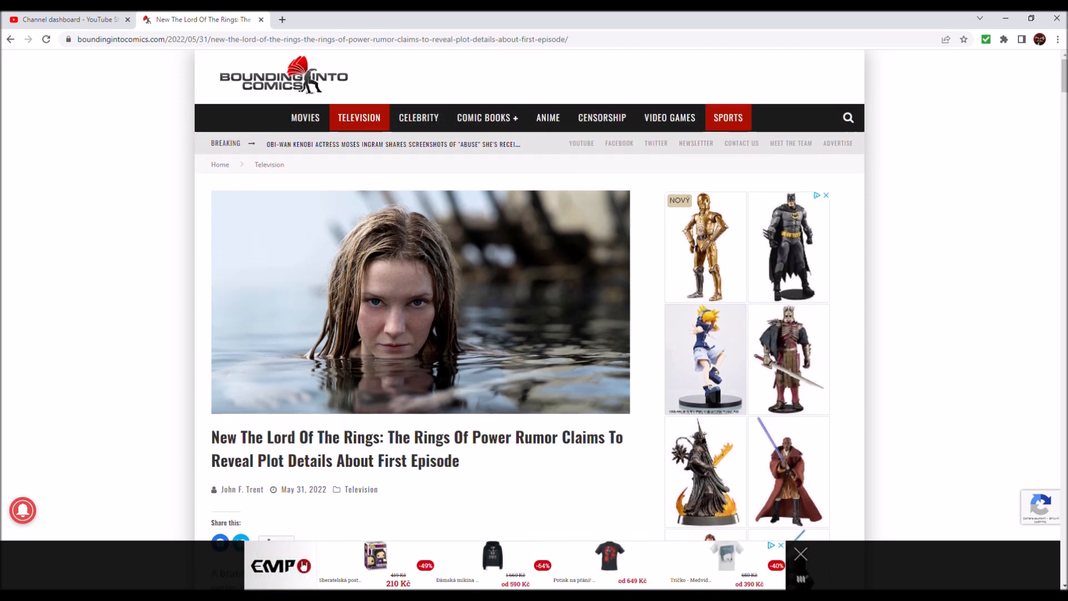